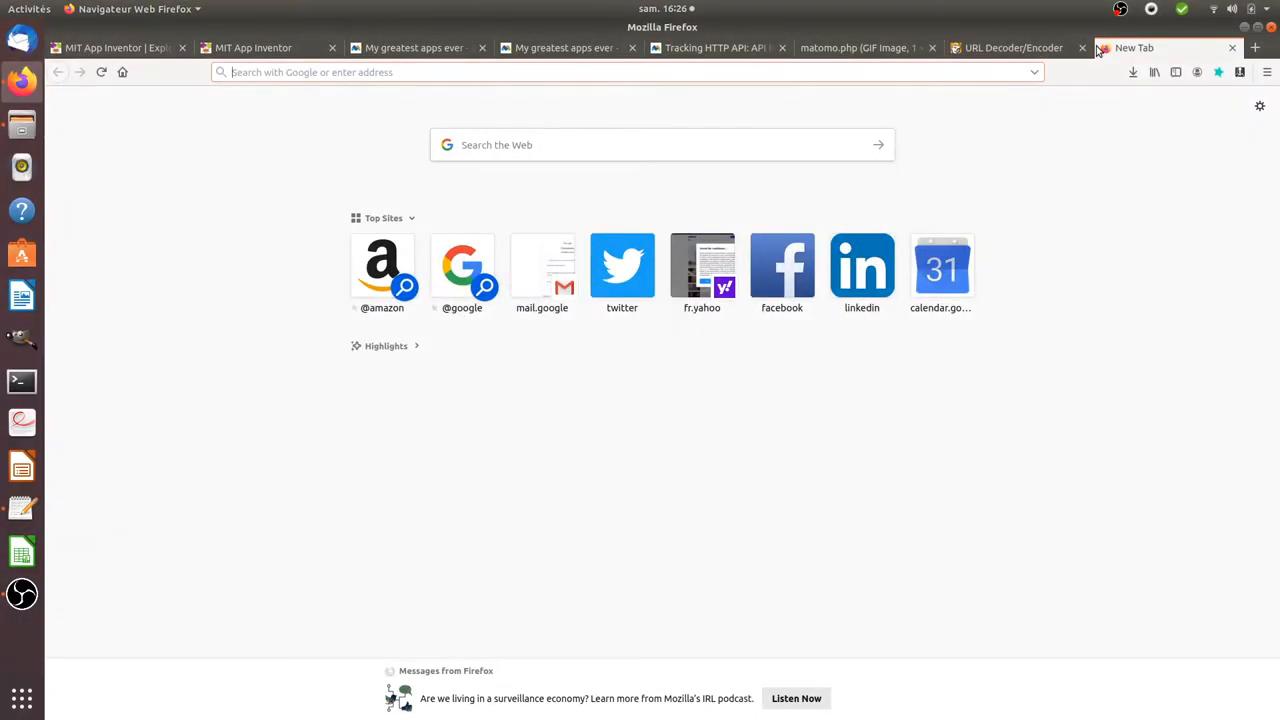
- Glance at the Matomo dashboard, then return to the OpenData project designer
left_click(410, 48)
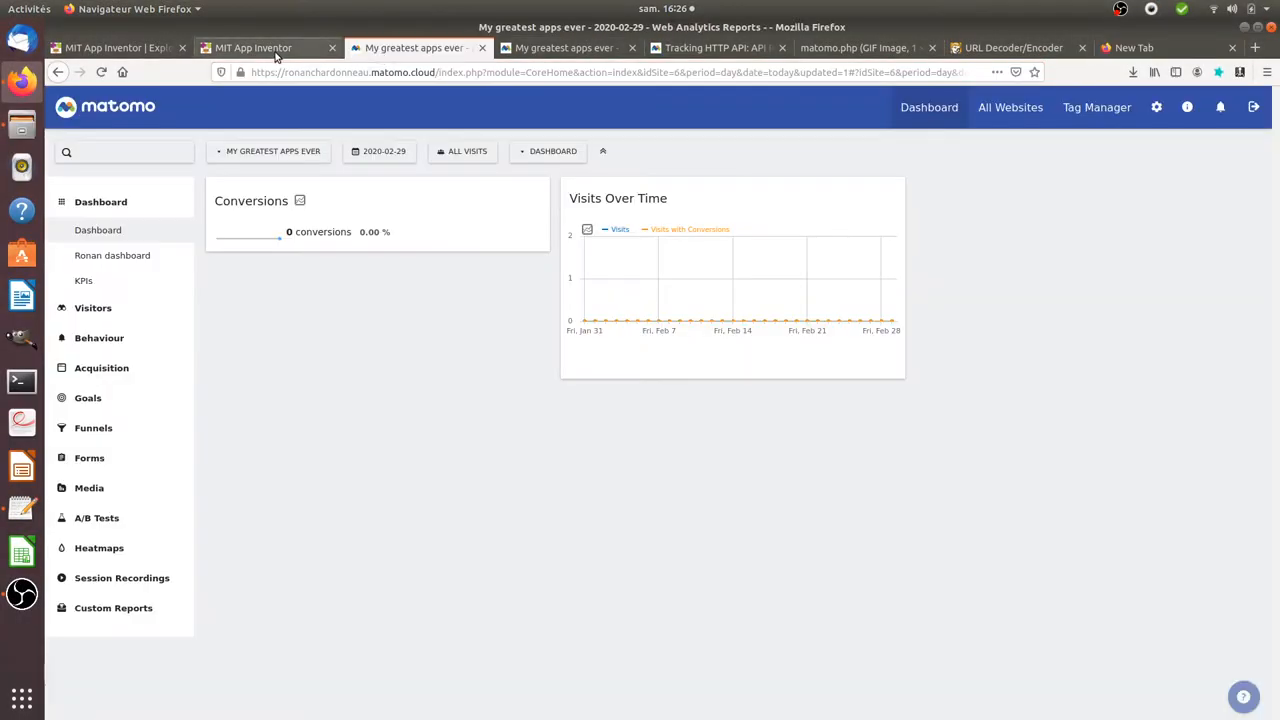
left_click(252, 48)
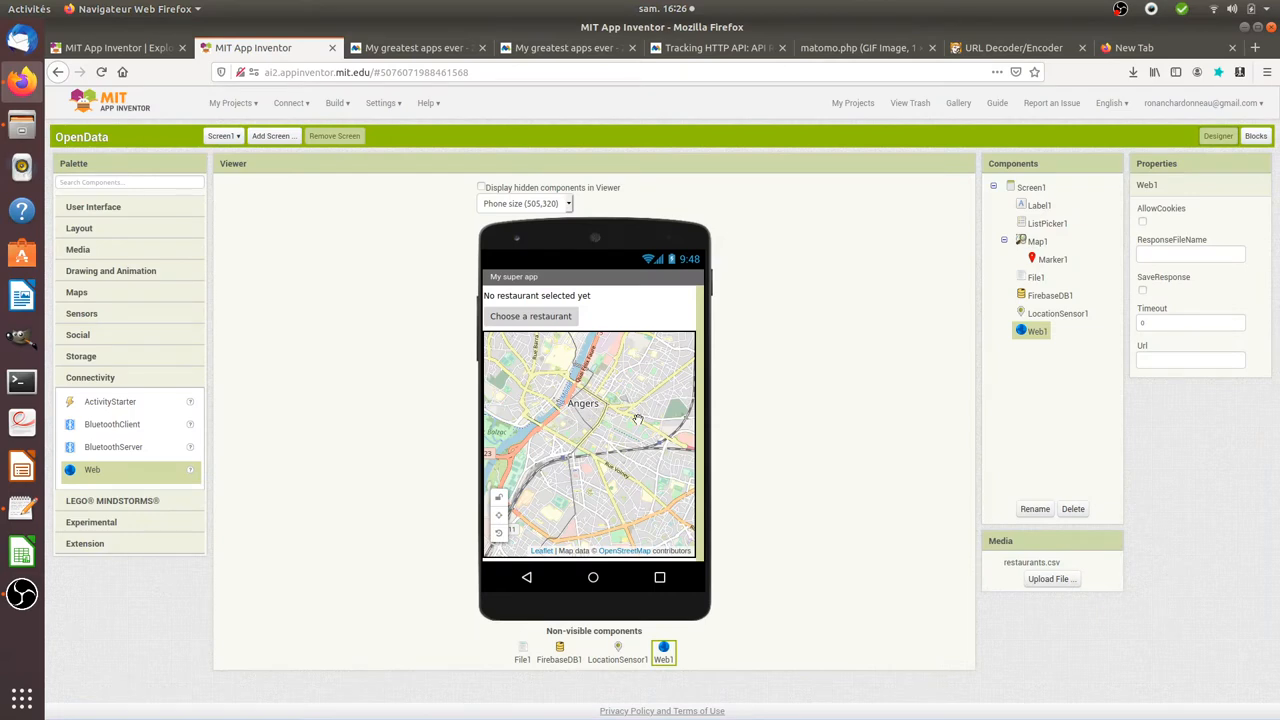
mouse_move(590, 480)
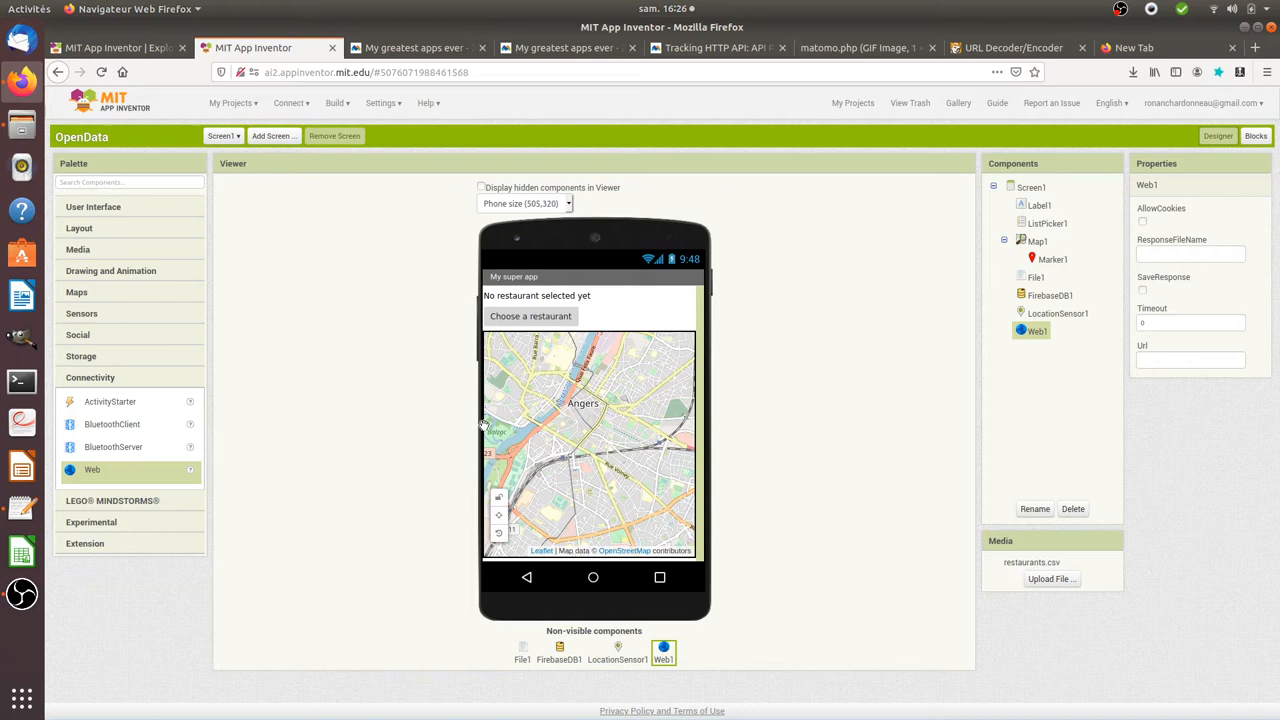
mouse_move(472, 440)
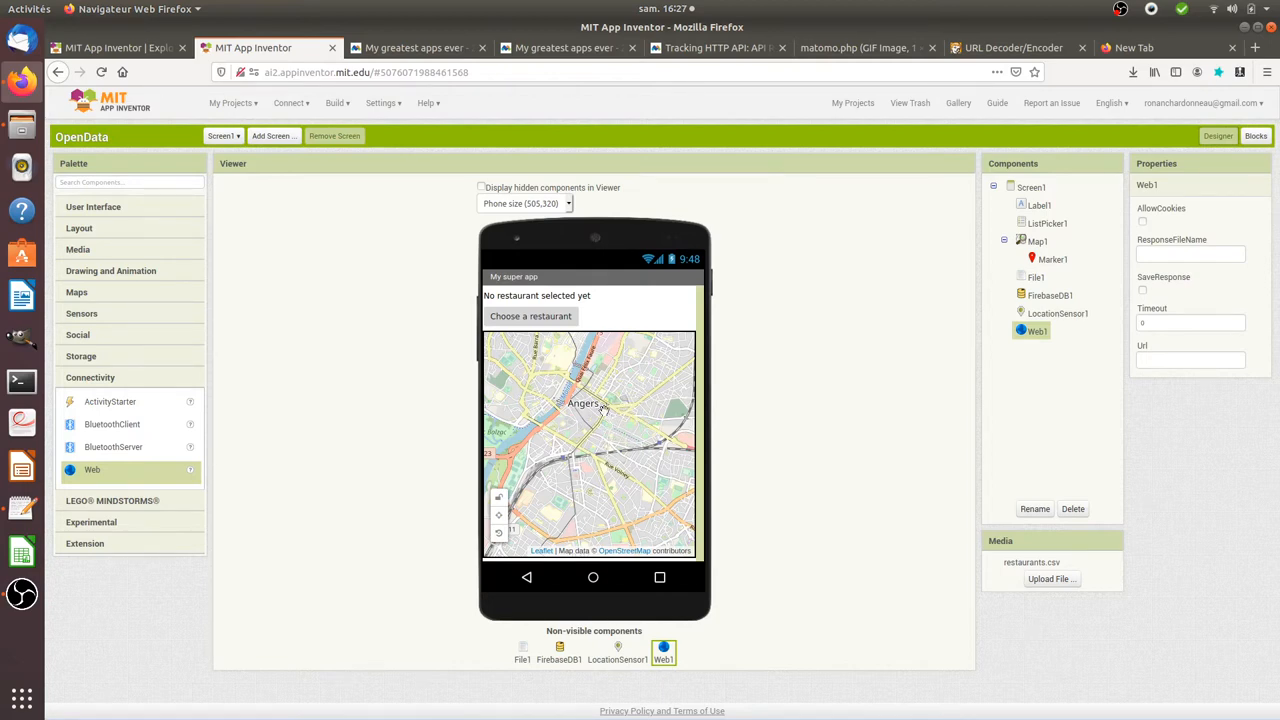
mouse_move(642, 478)
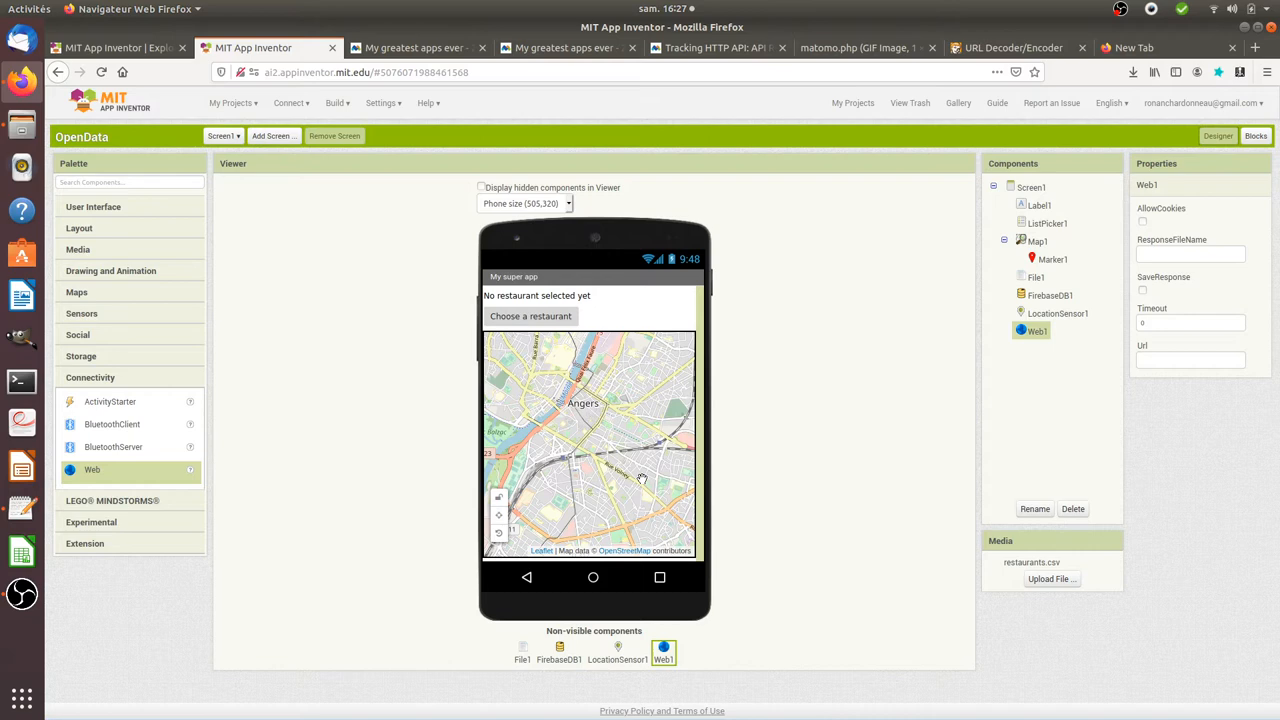
mouse_move(428, 532)
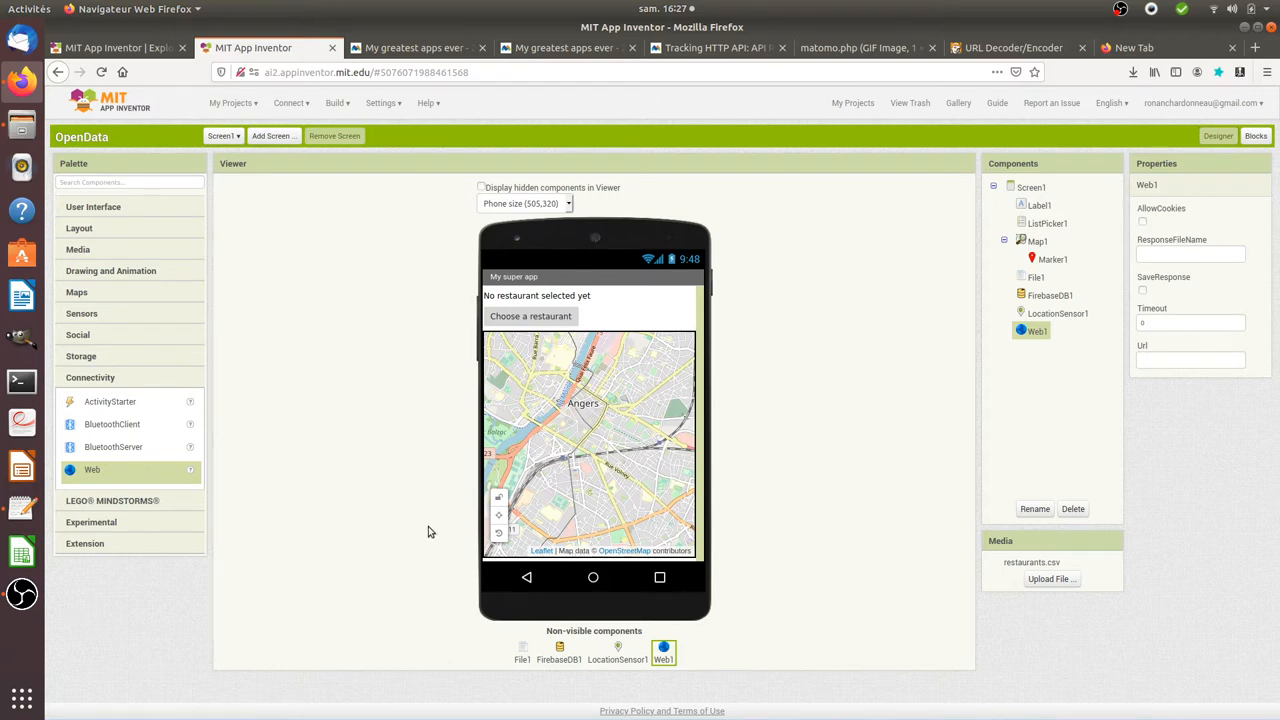
mouse_move(580, 656)
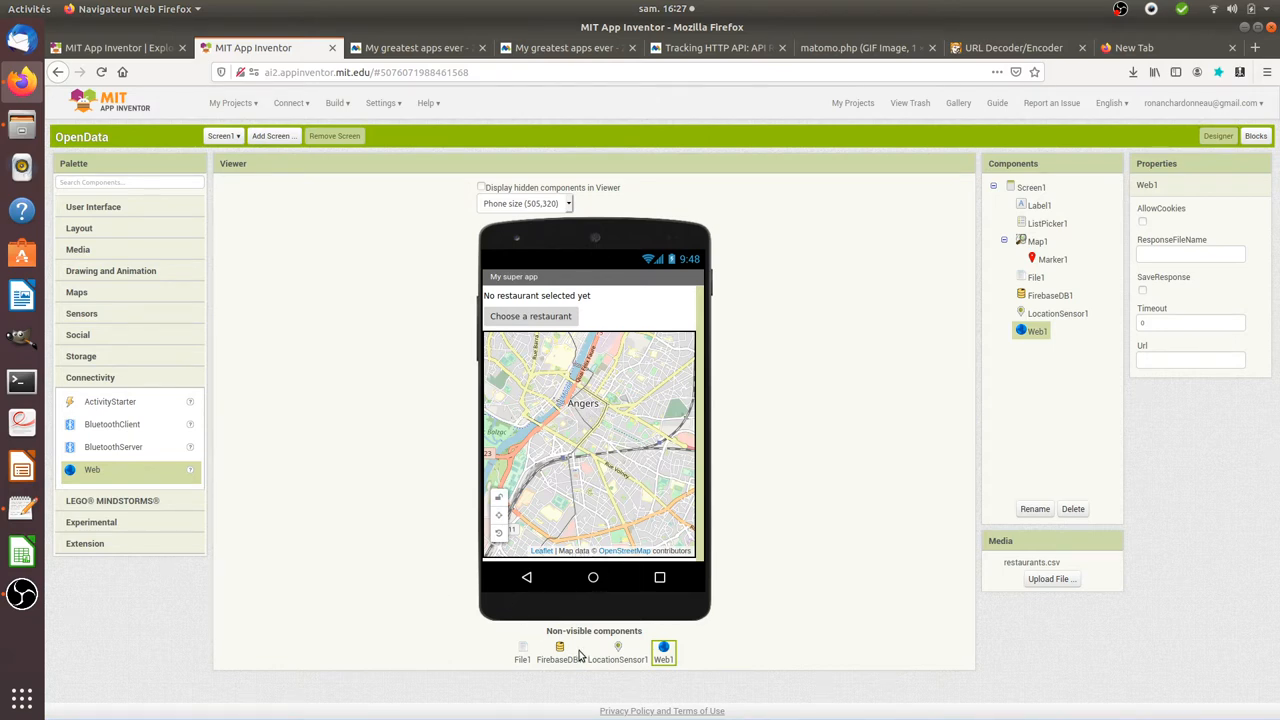
mouse_move(784, 296)
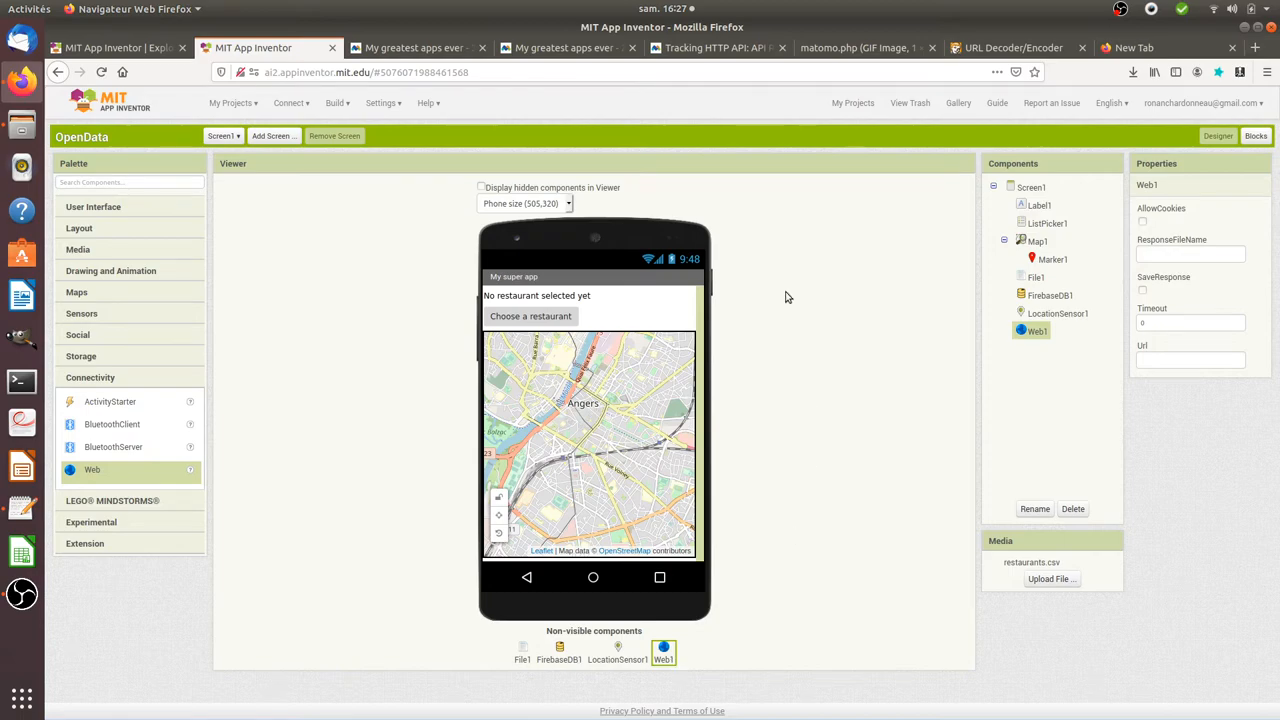
- Show Matomo's Tracking HTTP API documentation with the endpoint URL and parameters
left_click(716, 48)
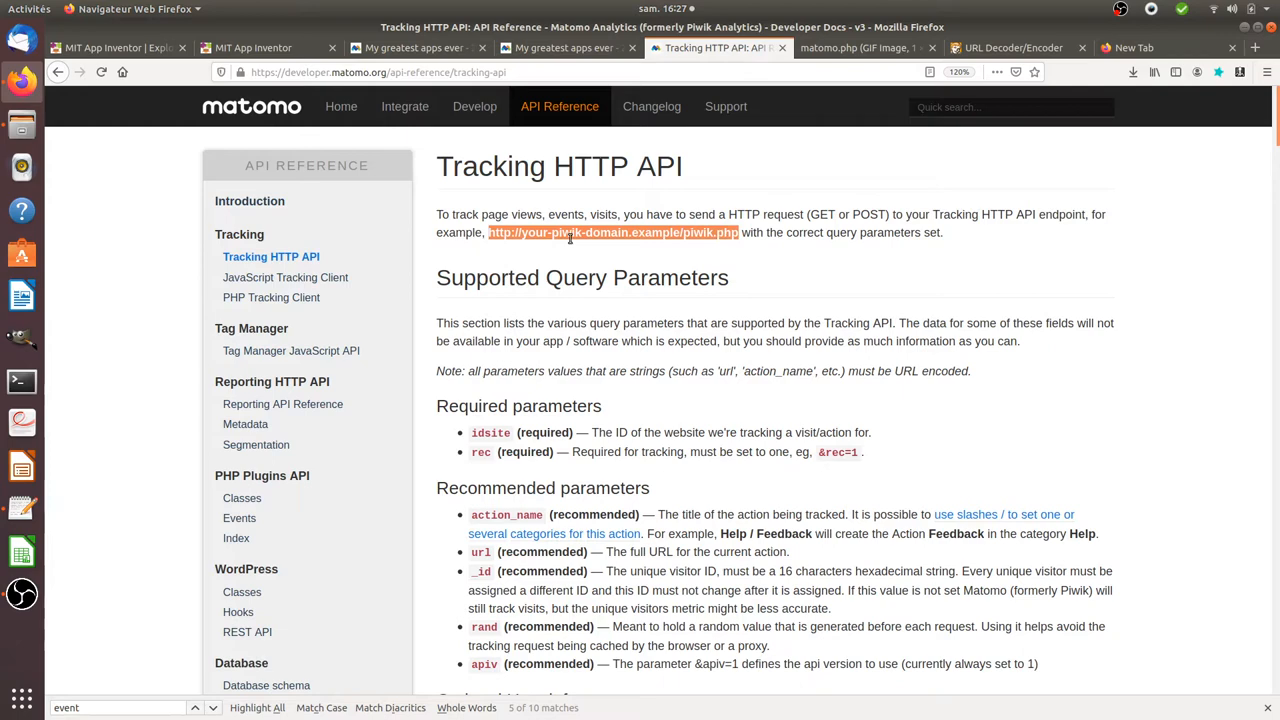
mouse_move(618, 210)
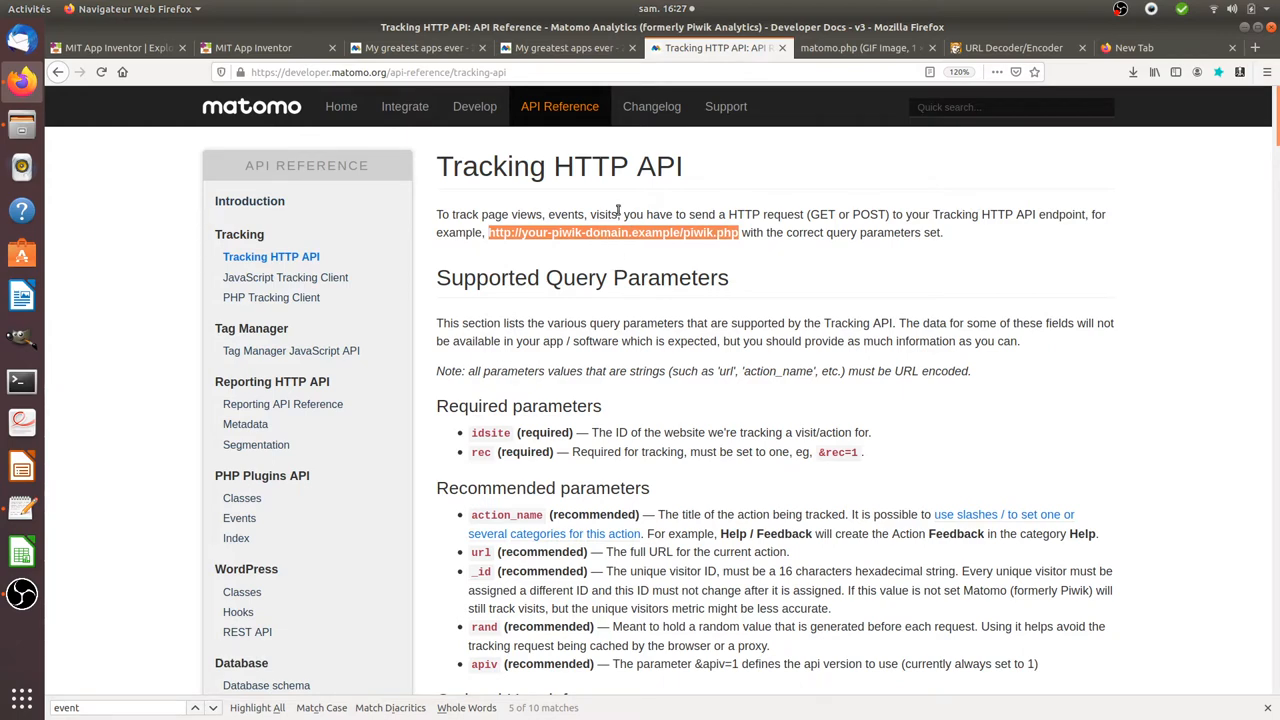
- Show the Journal des Visites listing the osm-poi restaurant click events
left_click(560, 48)
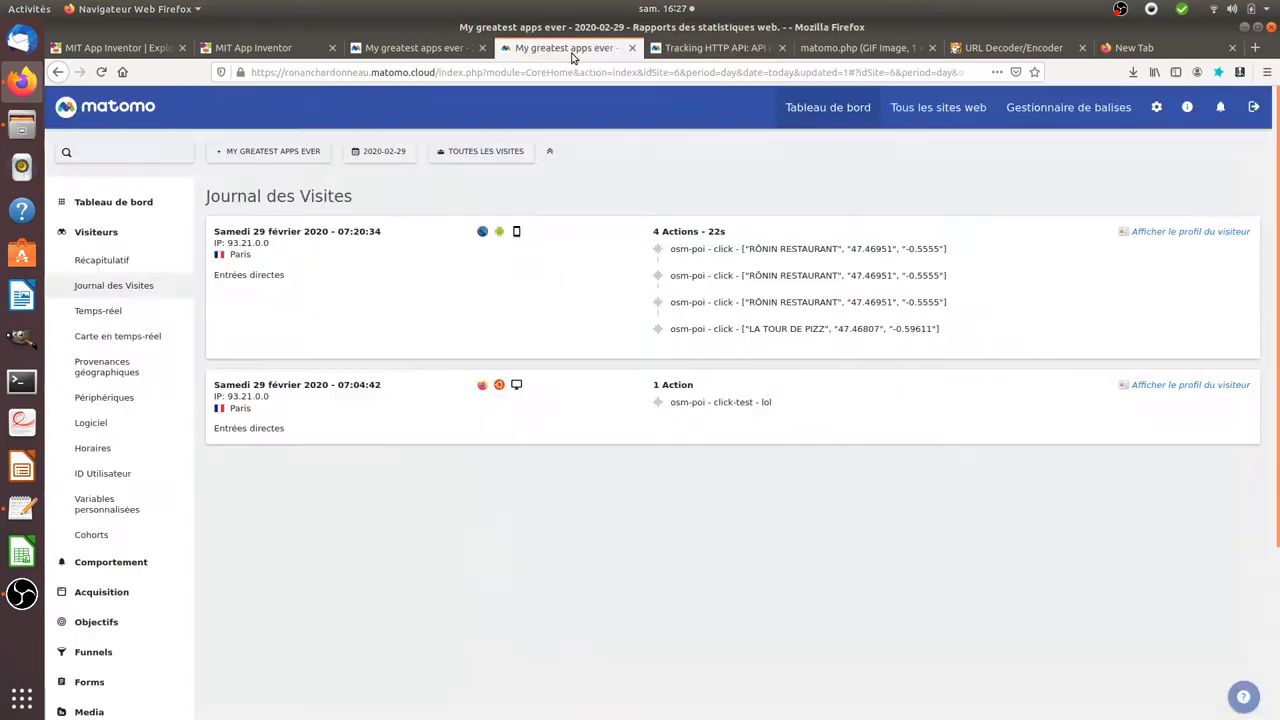
mouse_move(338, 106)
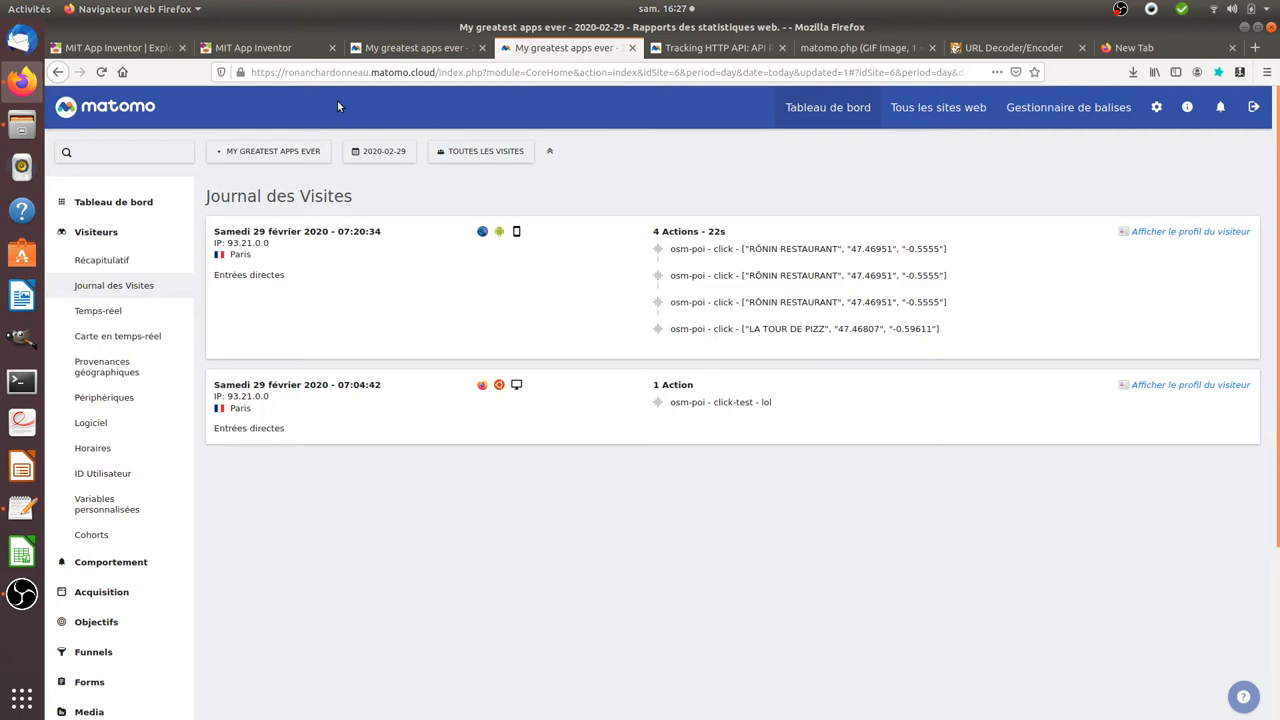
mouse_move(1156, 108)
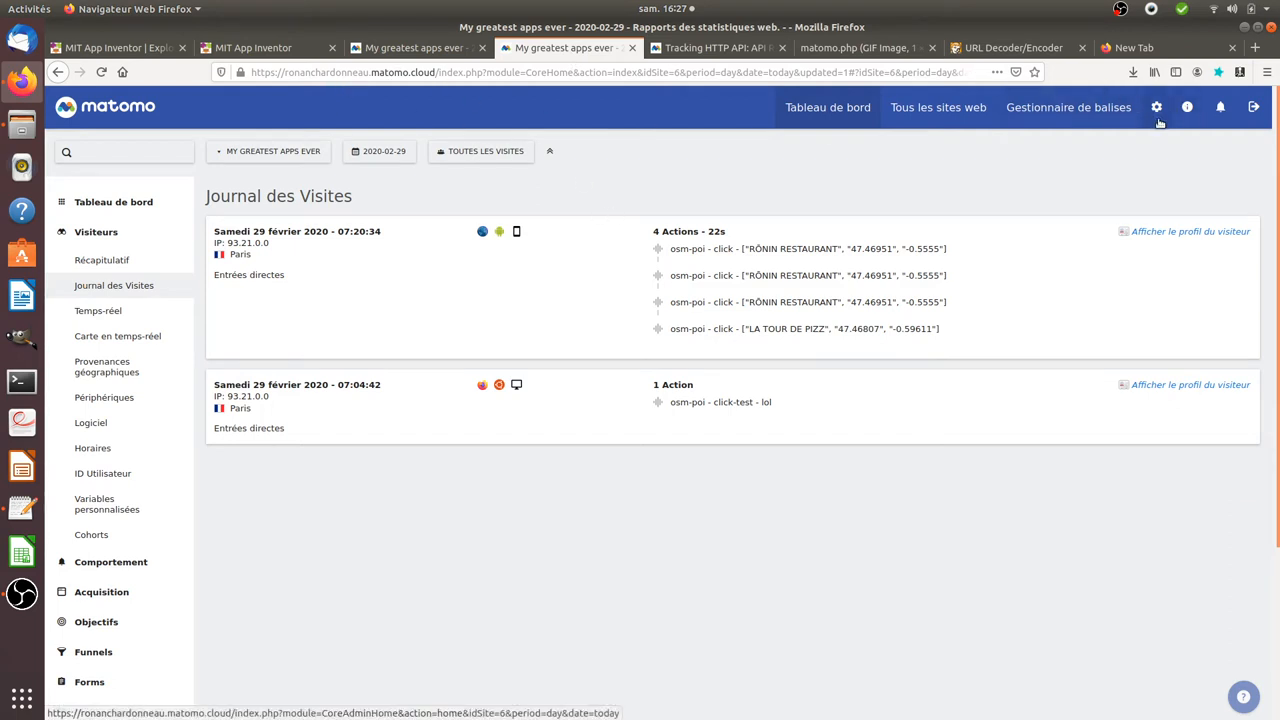
mouse_move(1130, 136)
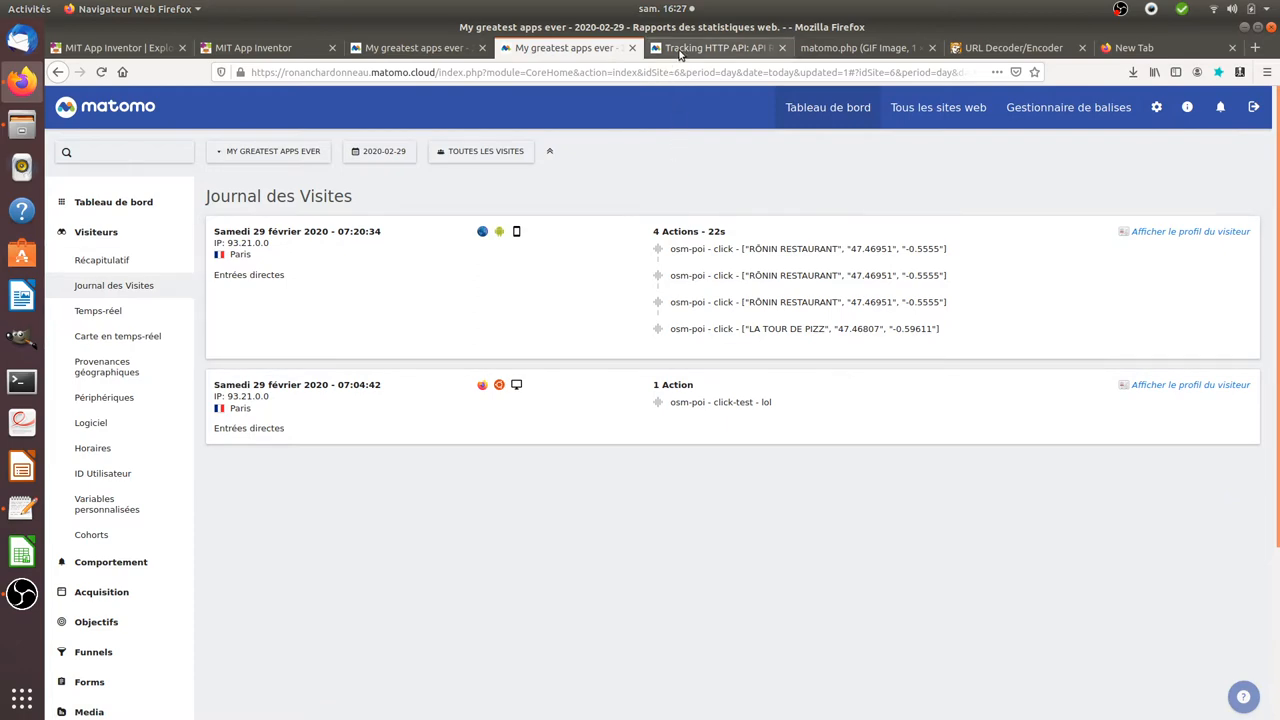
- Scroll the Tracking HTTP API docs to the optional event parameters e_c, e_a, e_n and e_v
left_click(712, 48)
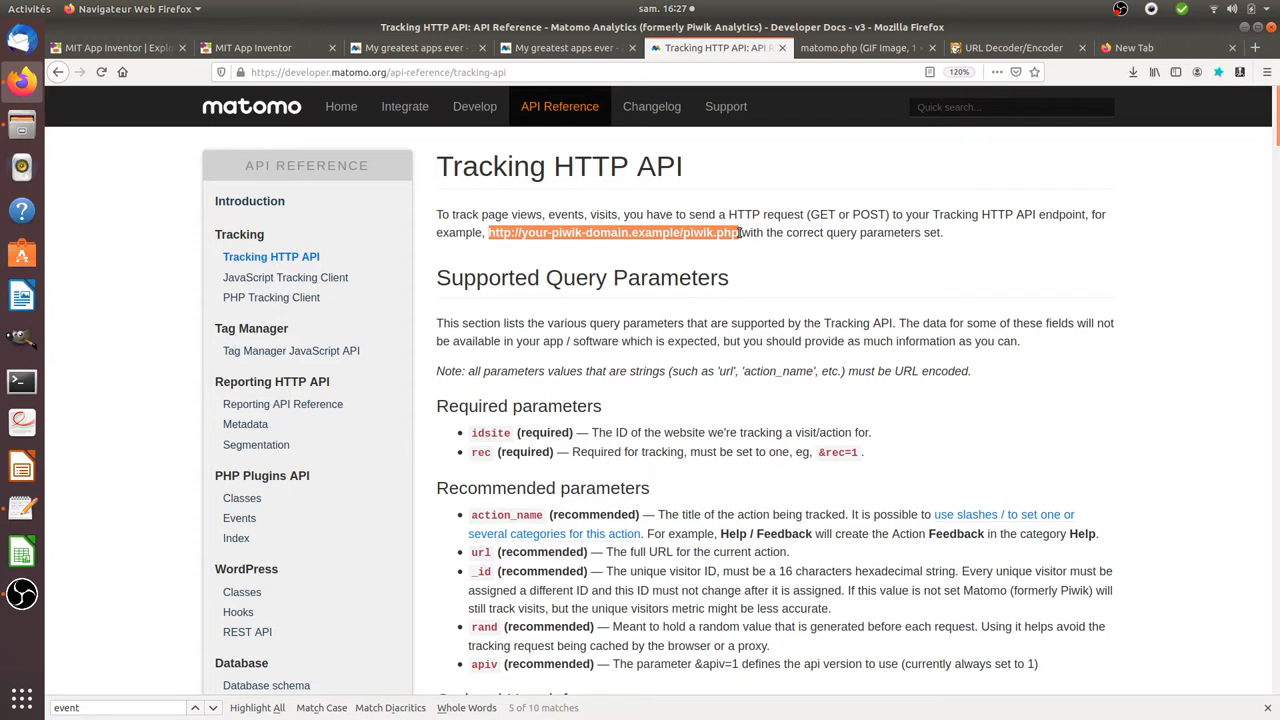
mouse_move(724, 276)
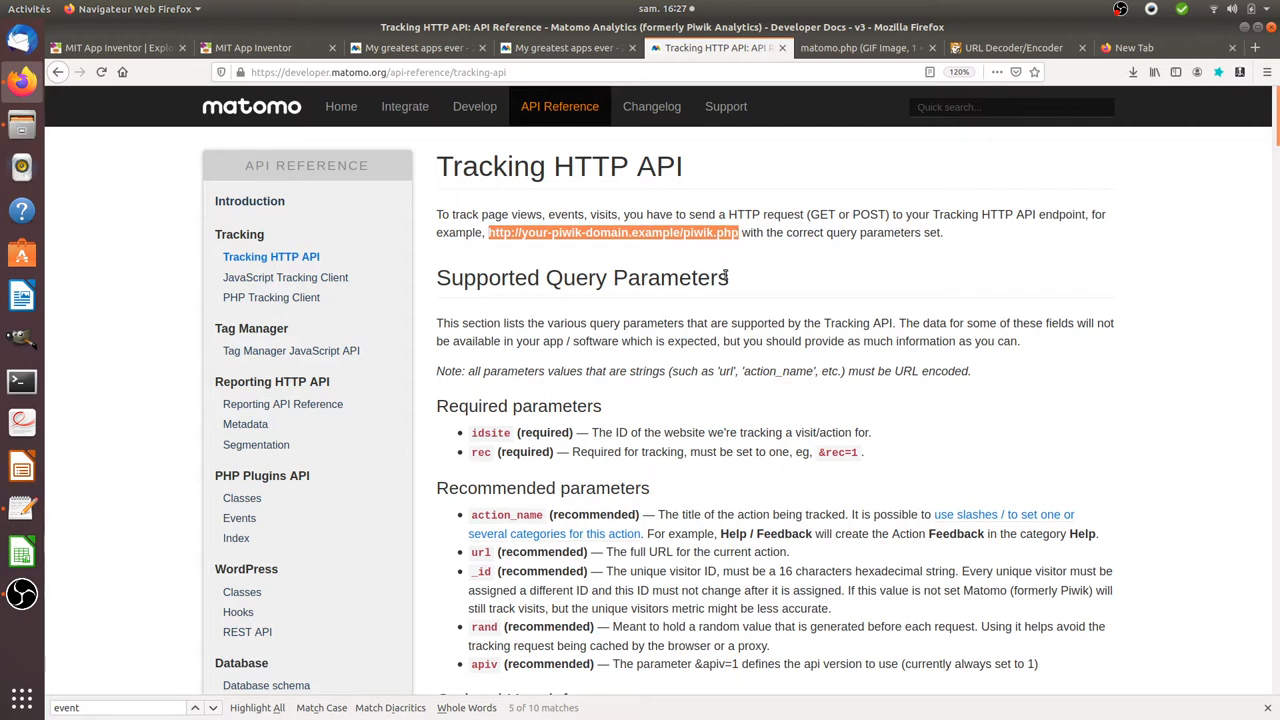
scroll("down", 3)
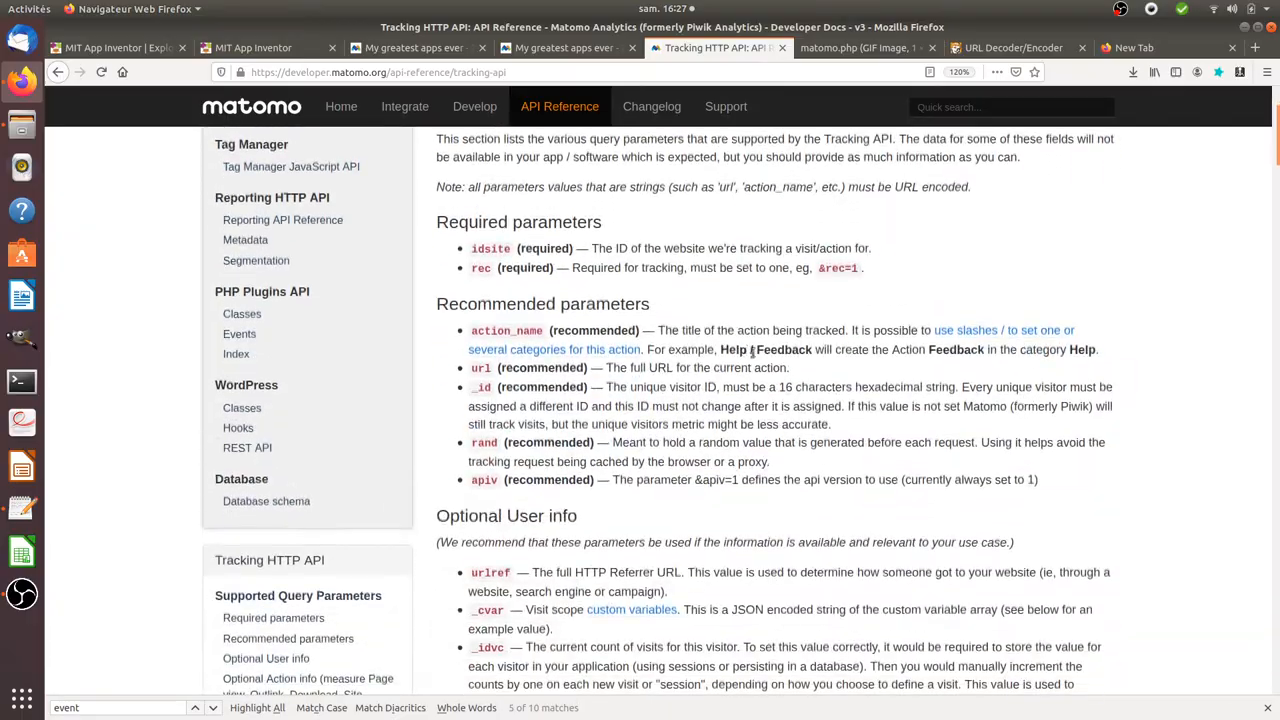
scroll("down", 3)
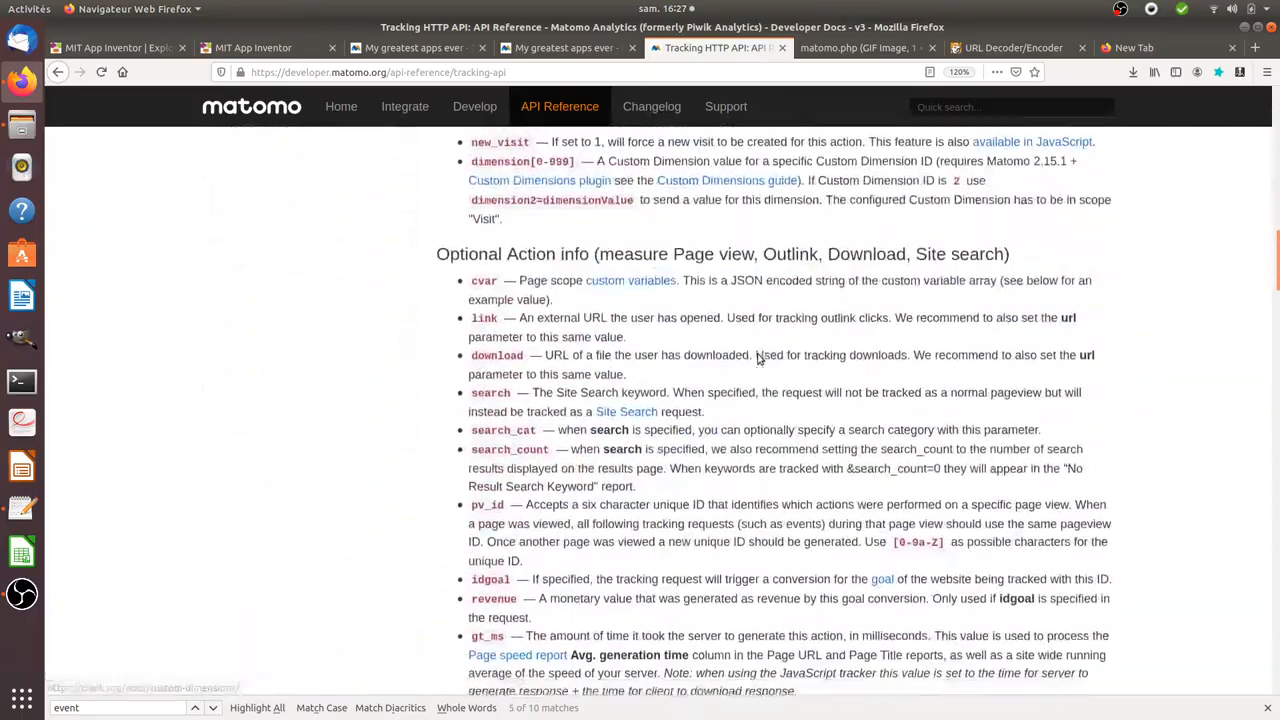
scroll("down", 3)
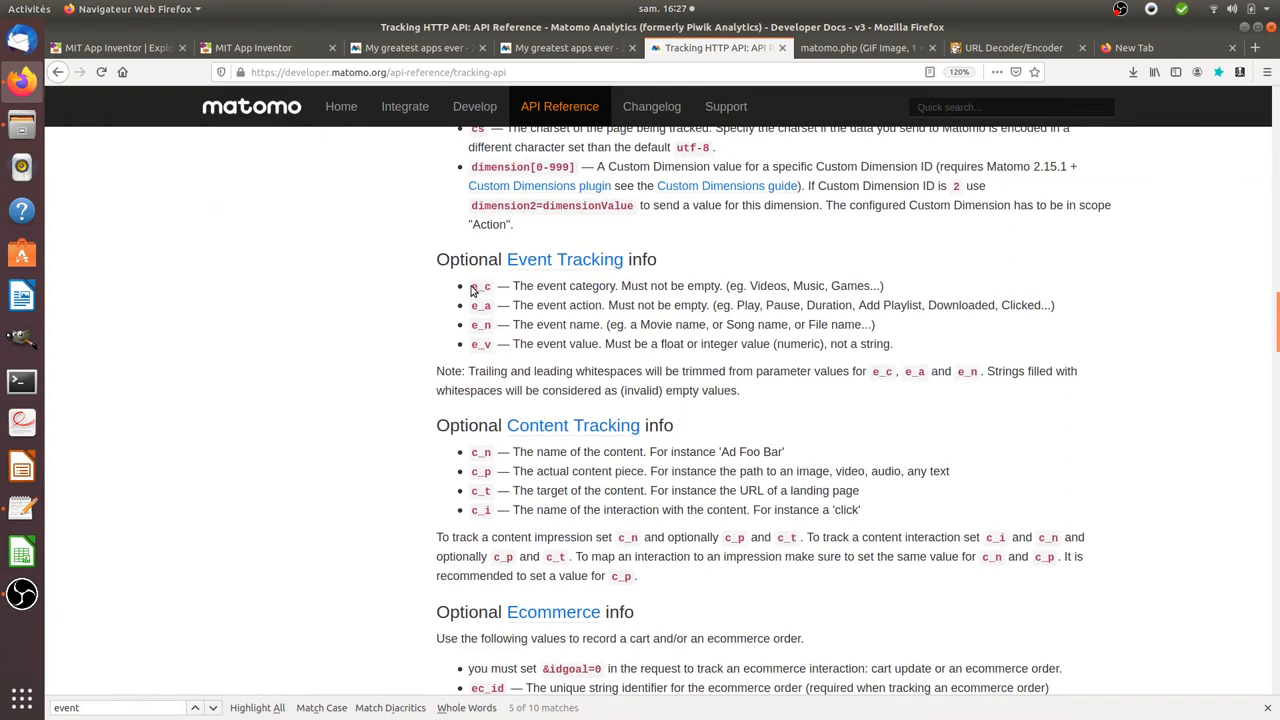
mouse_move(474, 290)
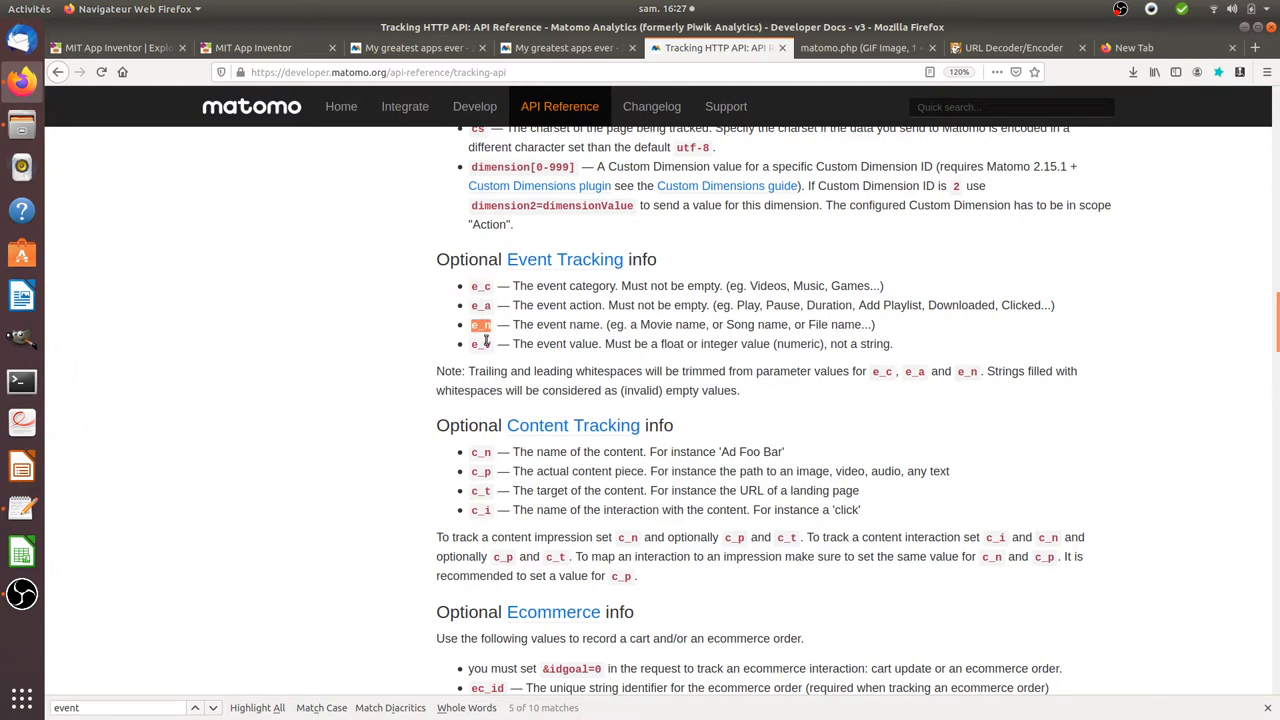
left_click(196, 708)
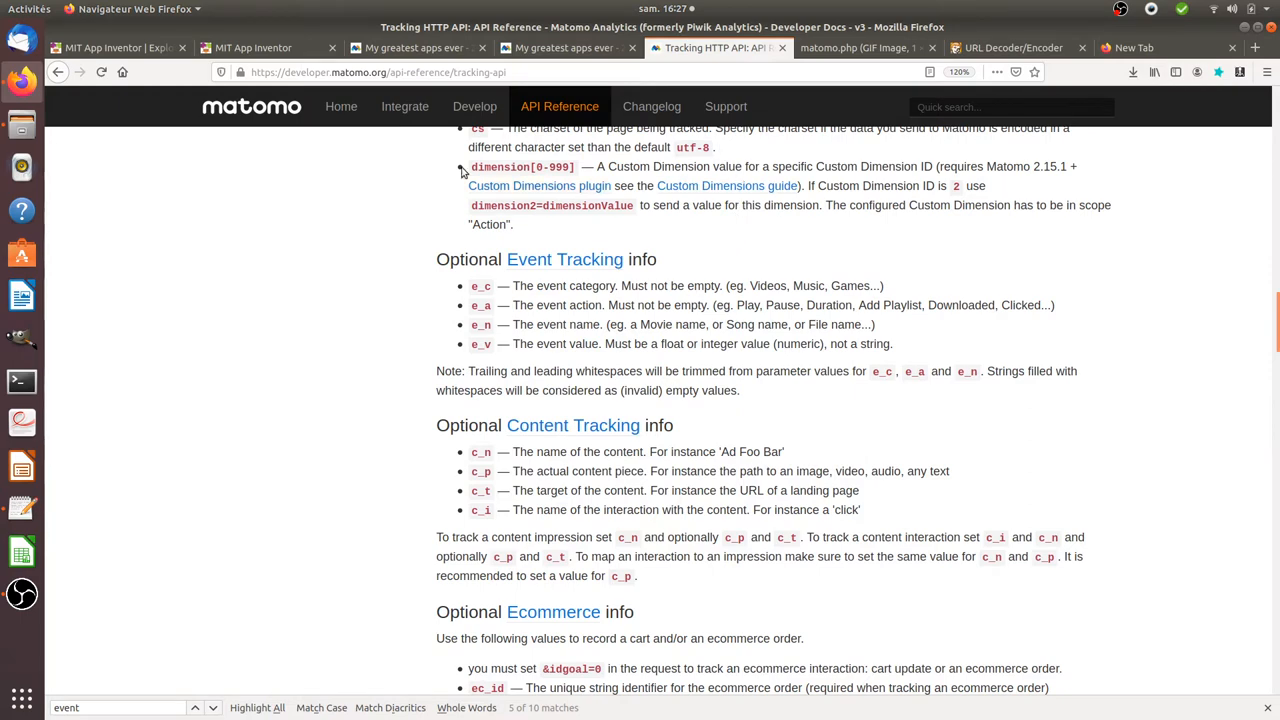
- Show the Marker1.Click blocks building Web1's Matomo URL with e_c=osm-poi&e_a=click&e_n and calling Get
left_click(252, 48)
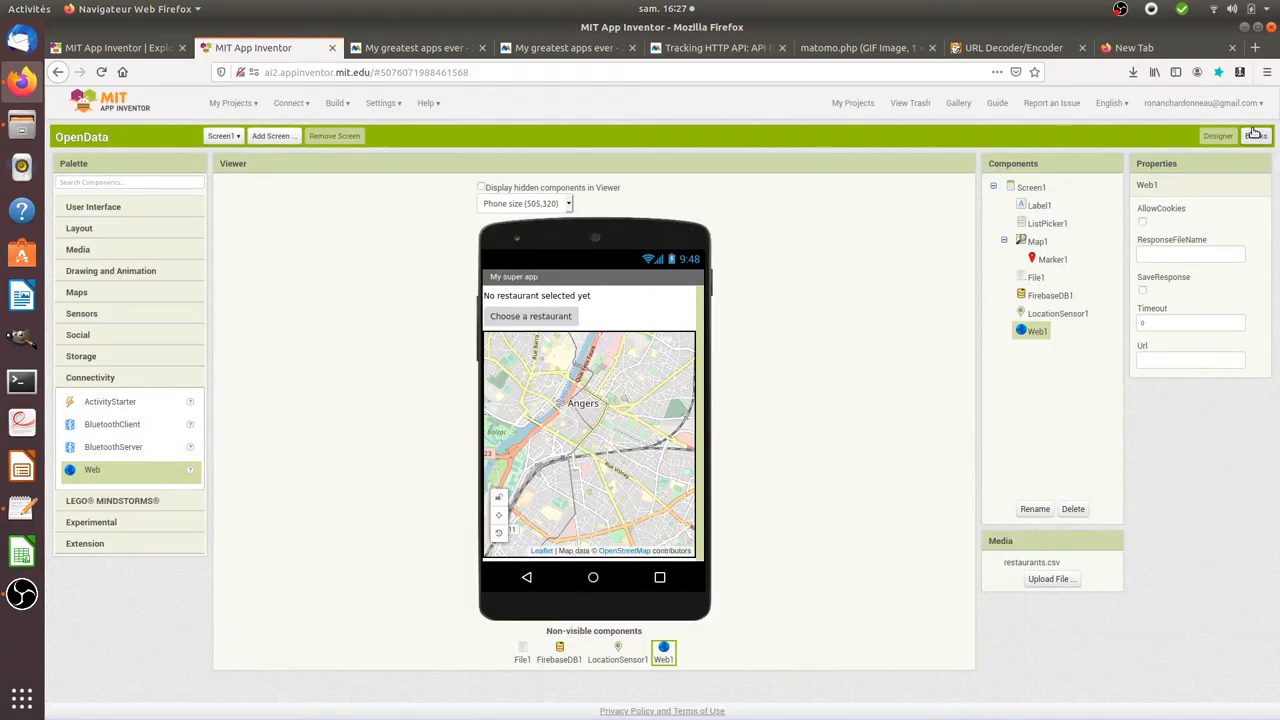
left_click(1248, 136)
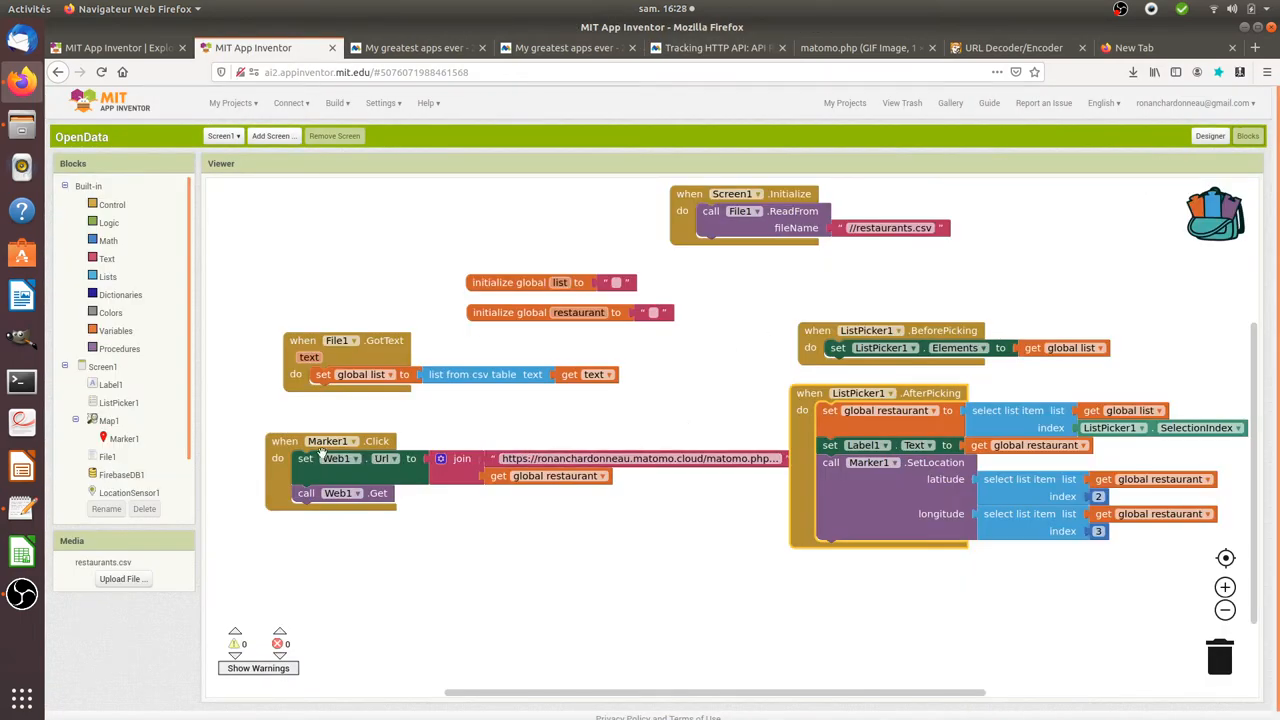
left_click(124, 438)
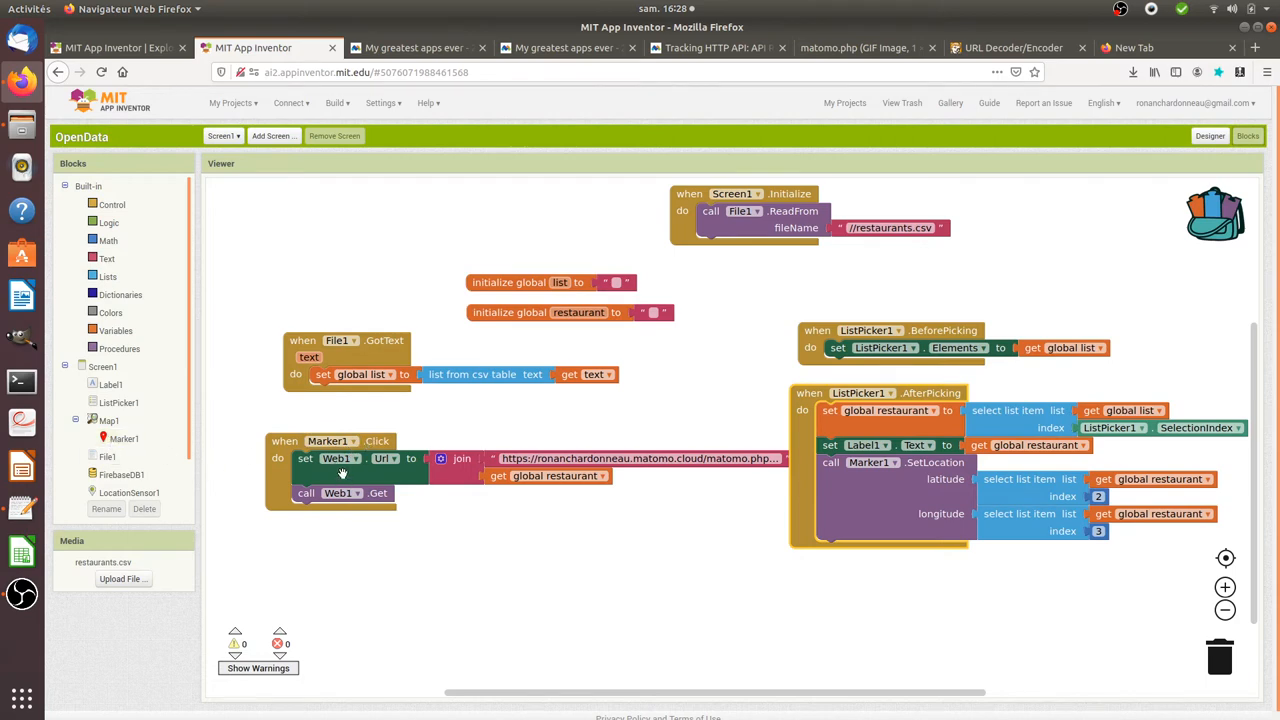
mouse_move(384, 458)
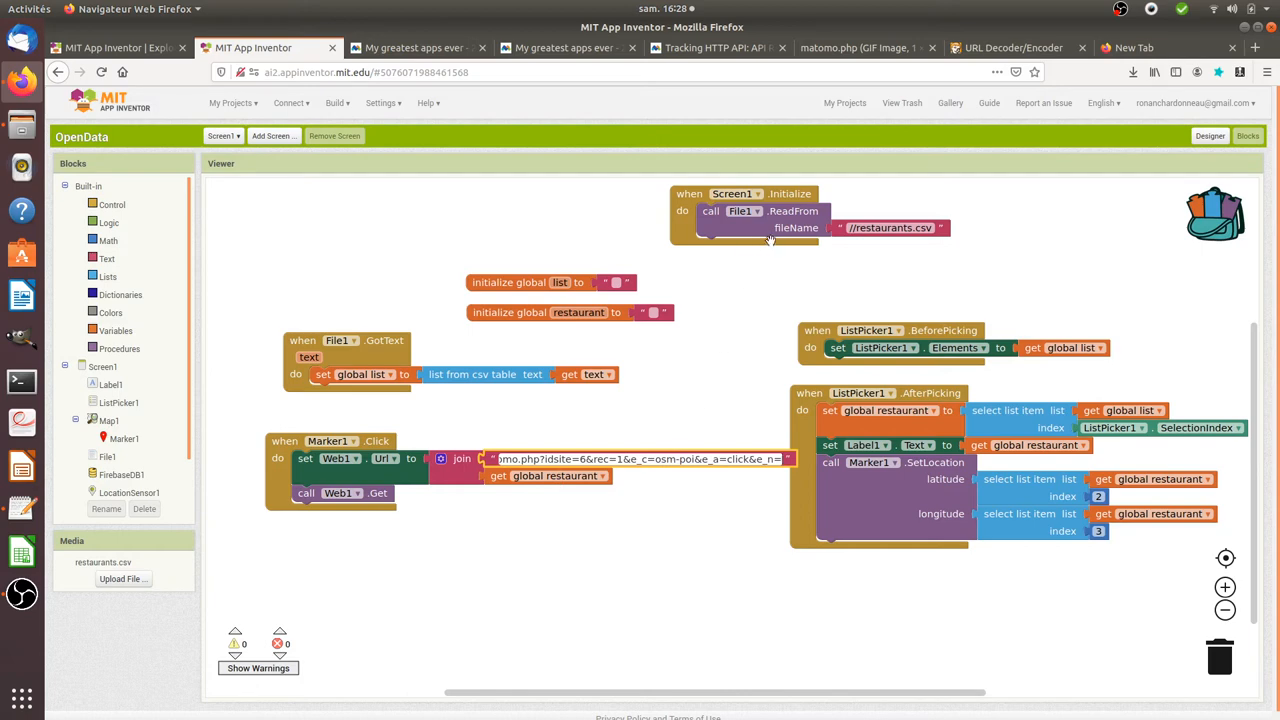
mouse_move(854, 248)
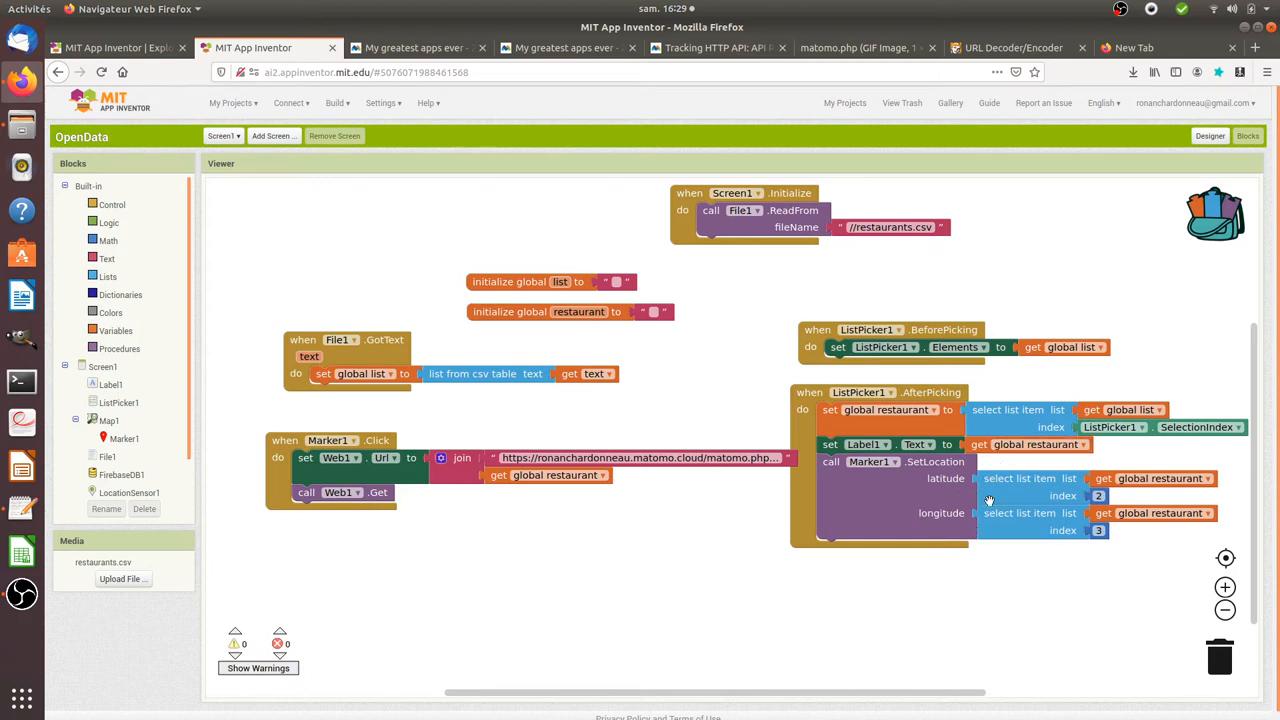
mouse_move(492, 534)
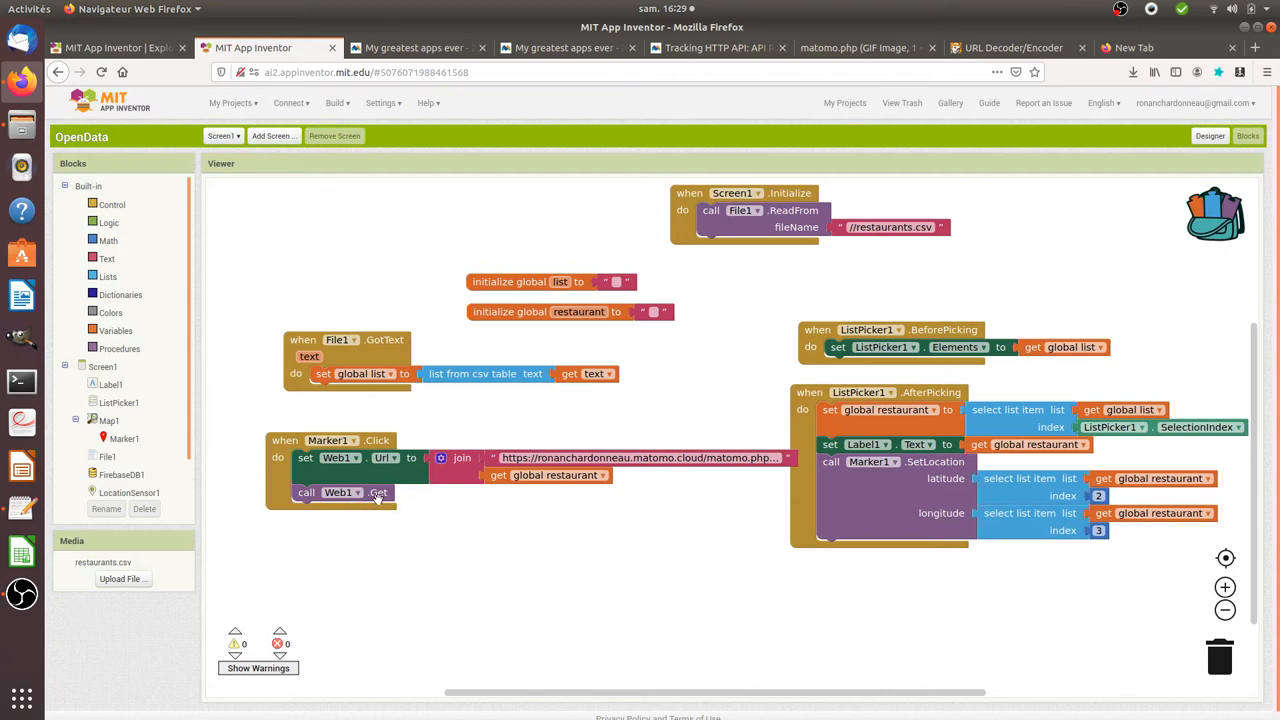
mouse_move(1072, 132)
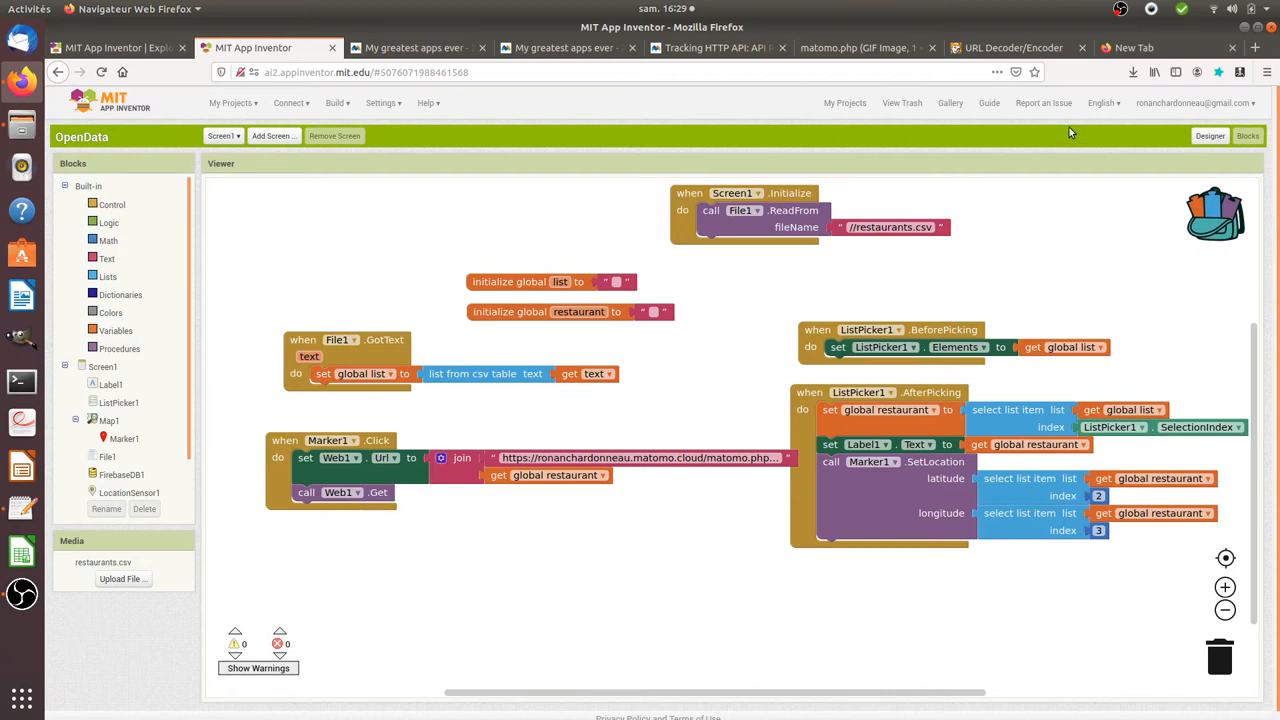
mouse_move(530, 228)
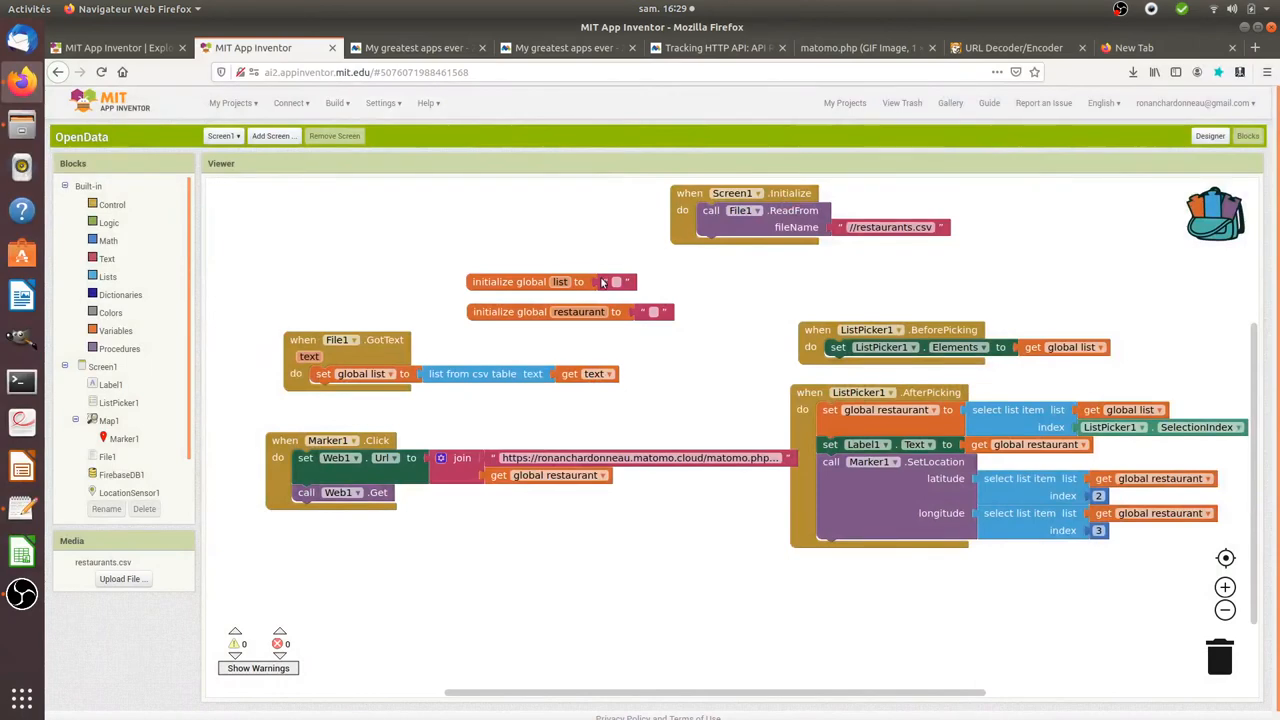
- Reload Matomo and show the Visits Log with six osm-poi click events, including RESTAURANT BELLE RIVE
left_click(564, 48)
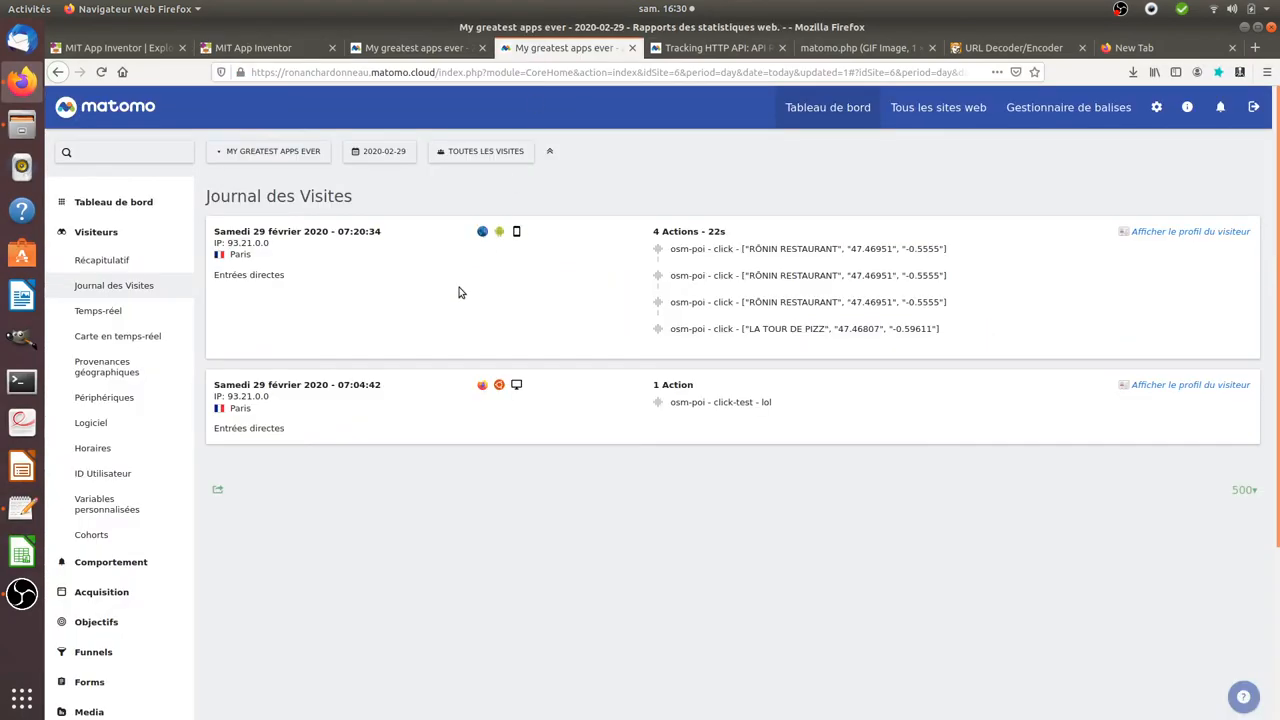
mouse_move(98, 310)
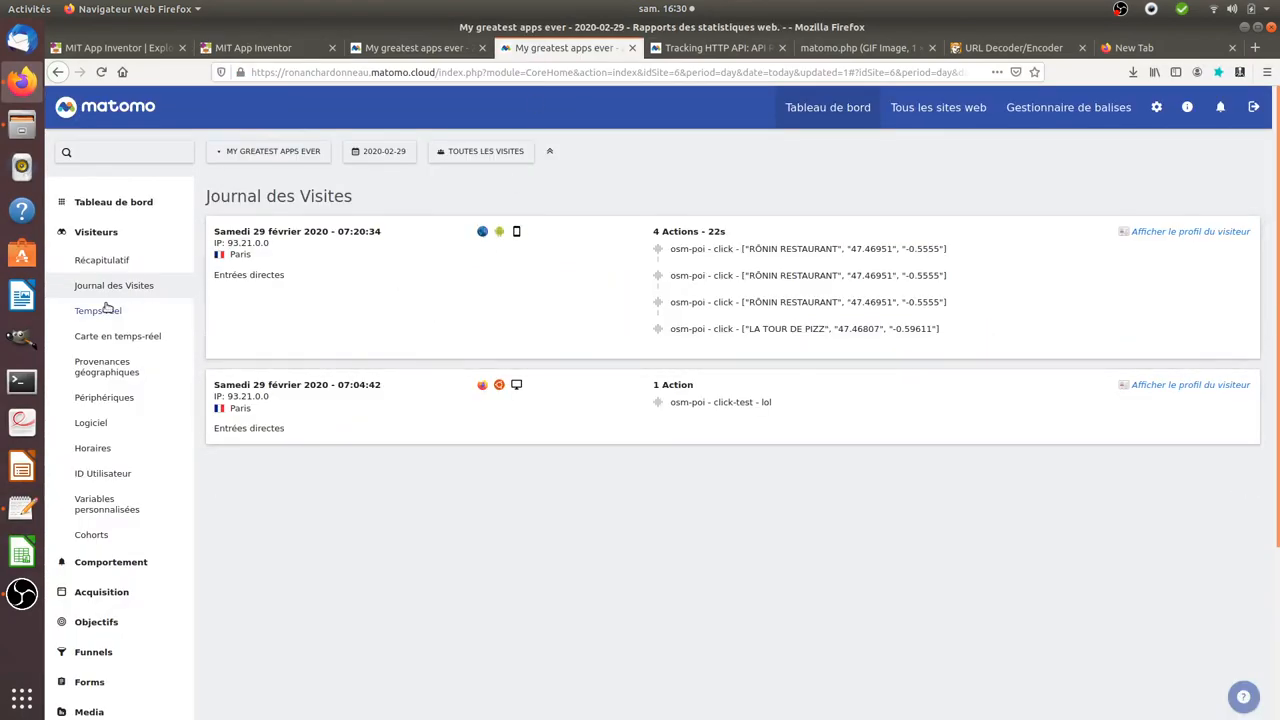
left_click(412, 48)
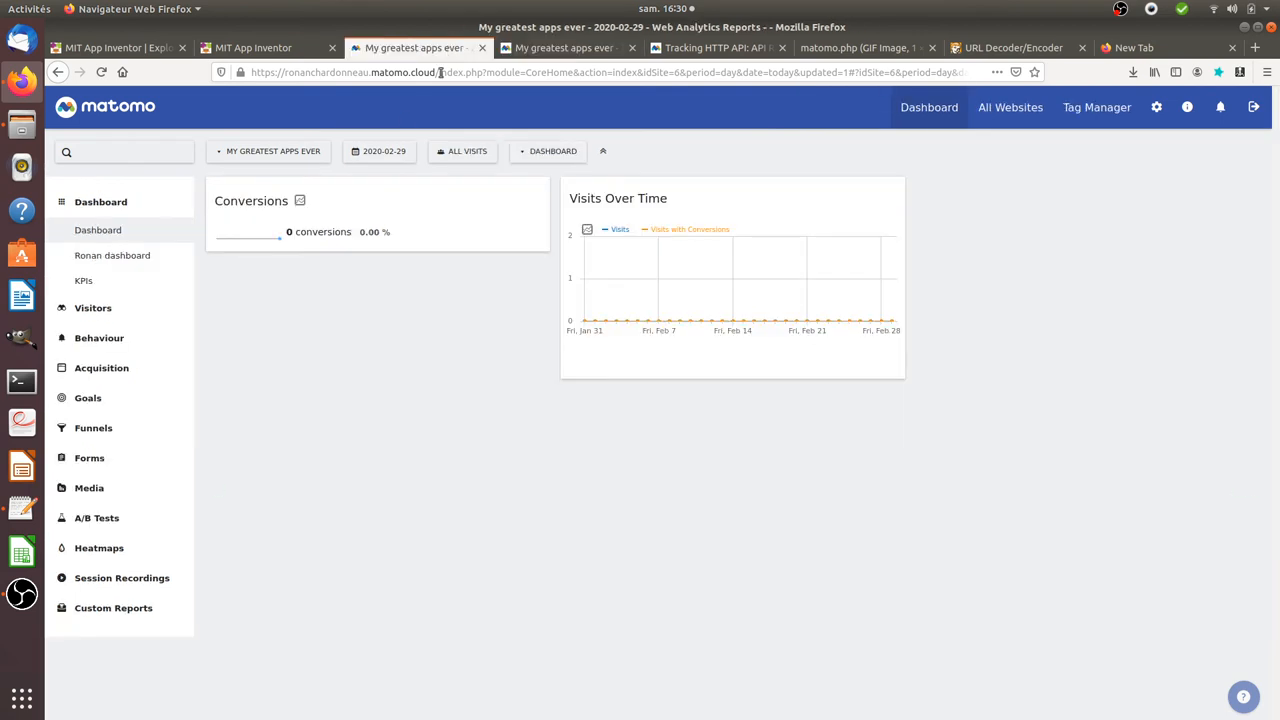
left_click(92, 308)
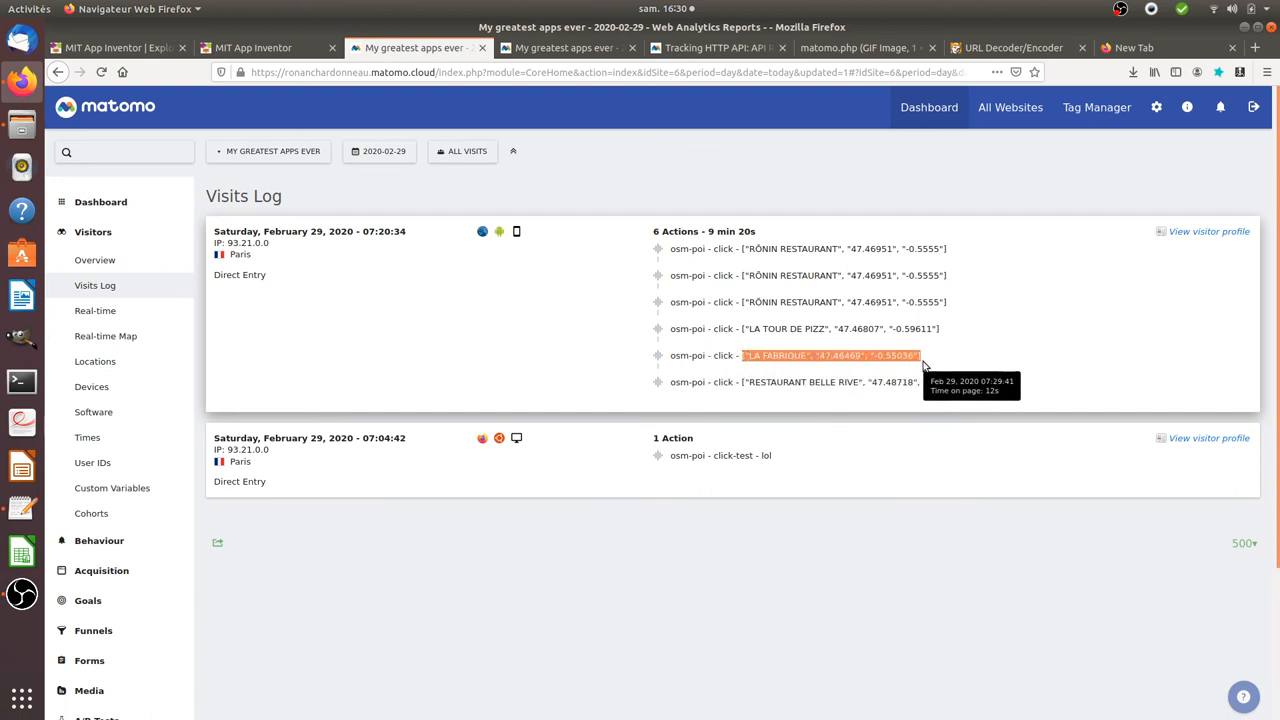
mouse_move(676, 386)
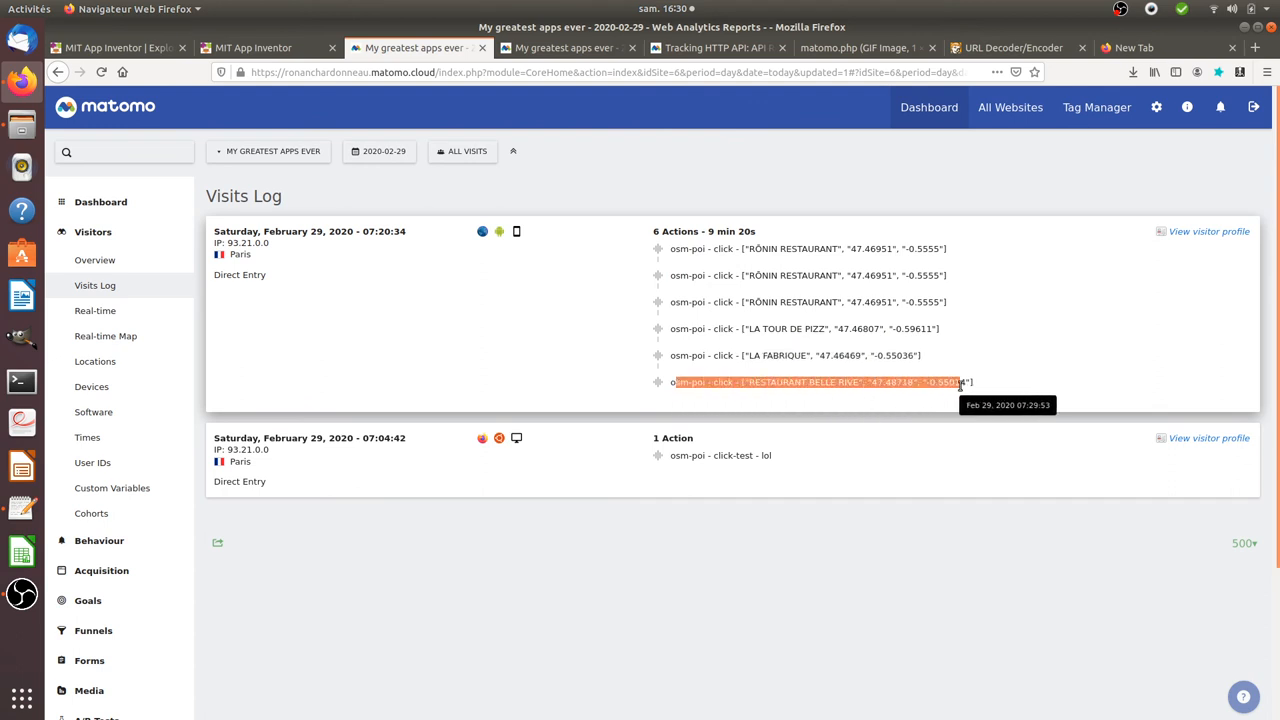
mouse_move(628, 380)
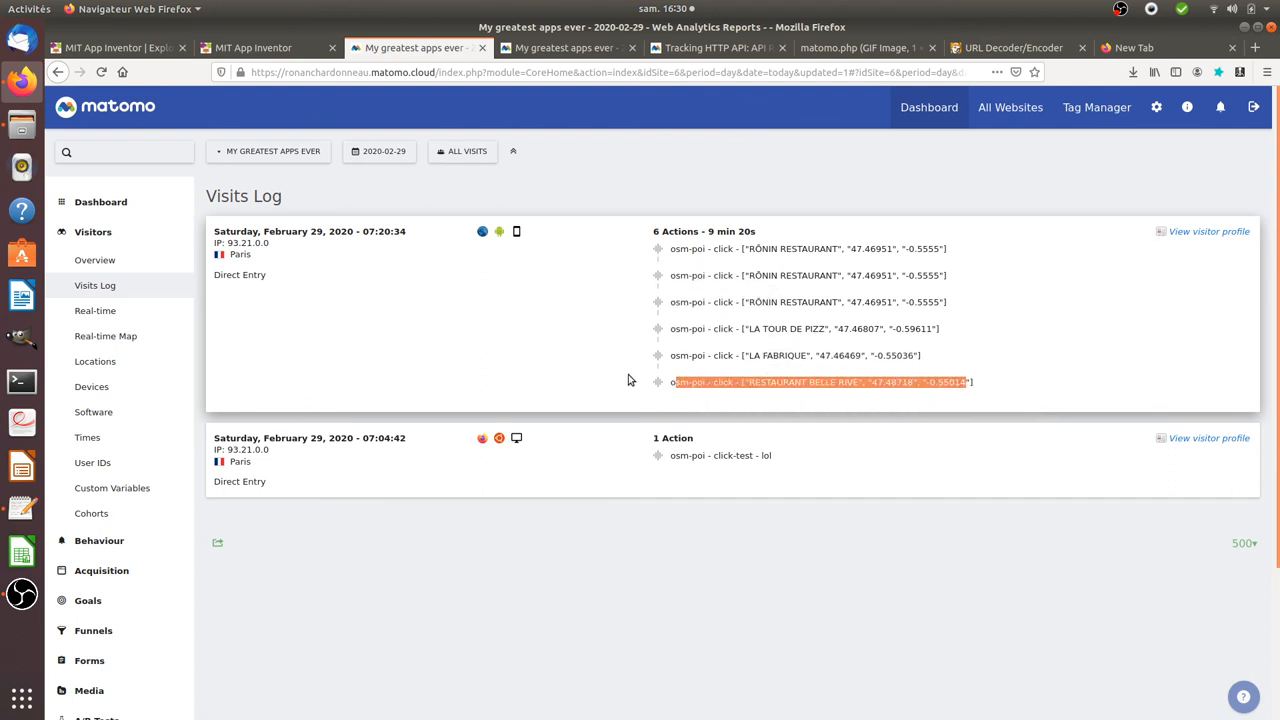
mouse_move(560, 286)
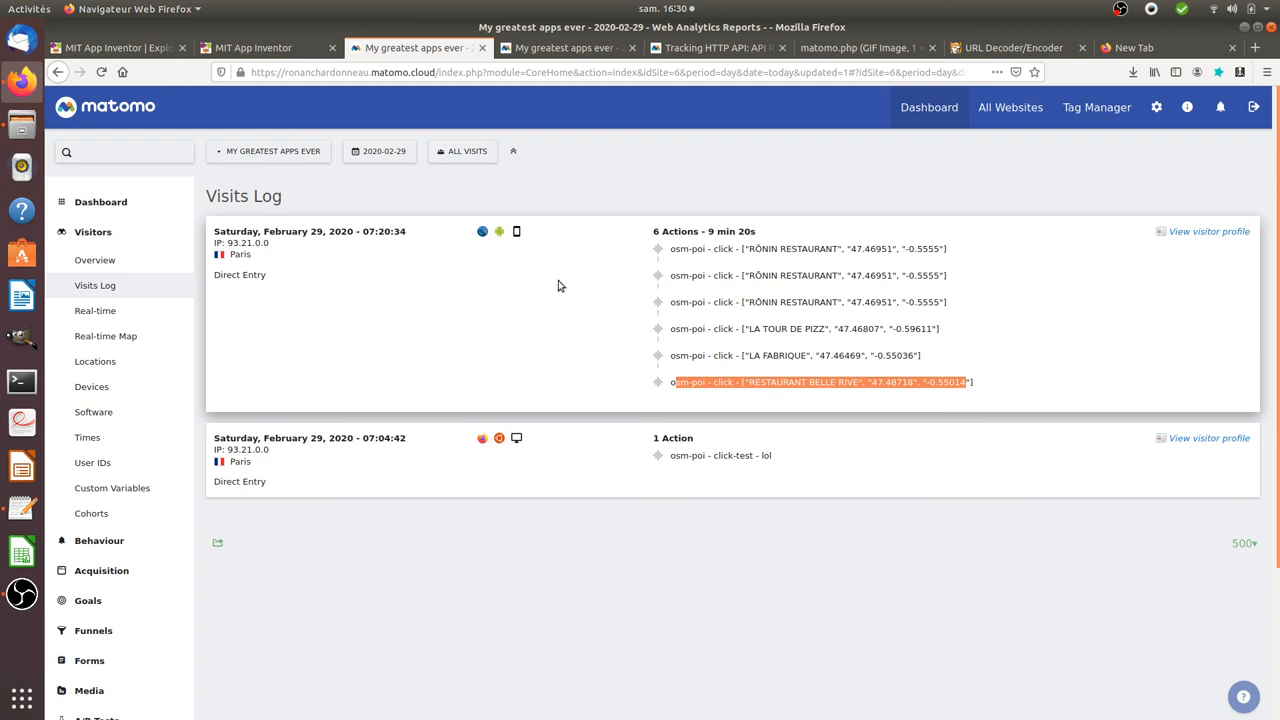
mouse_move(528, 272)
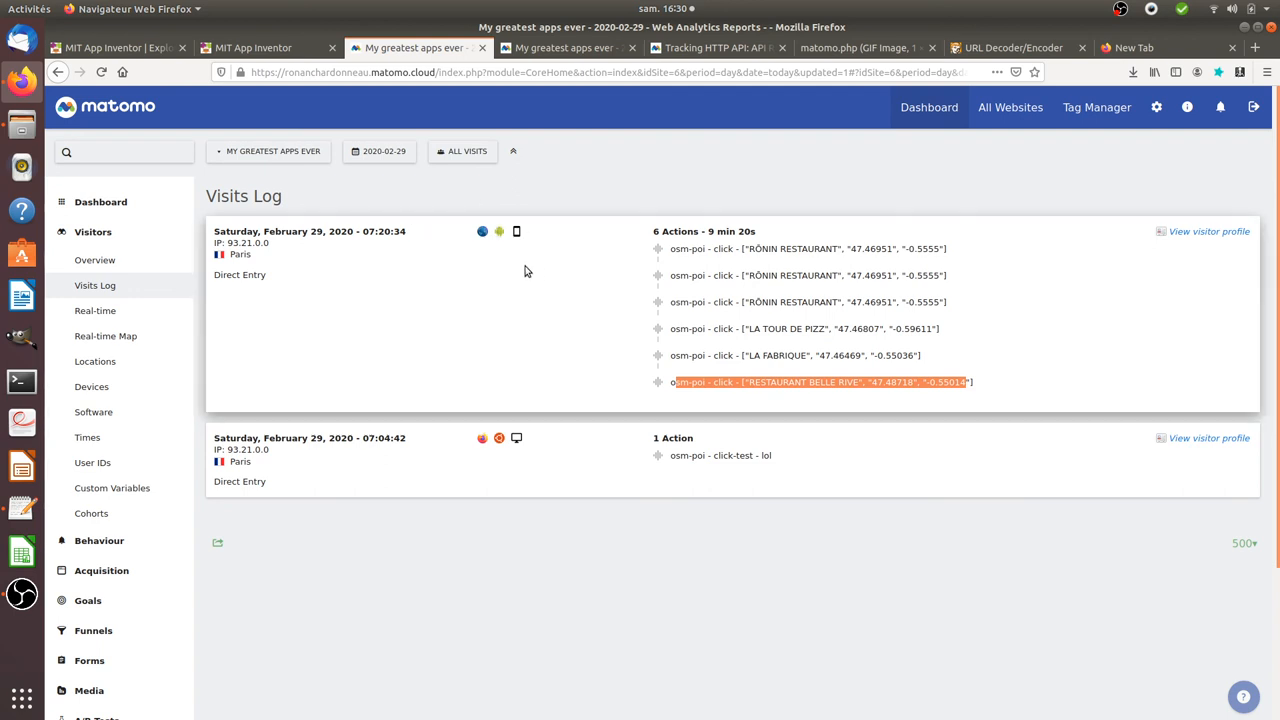
mouse_move(612, 328)
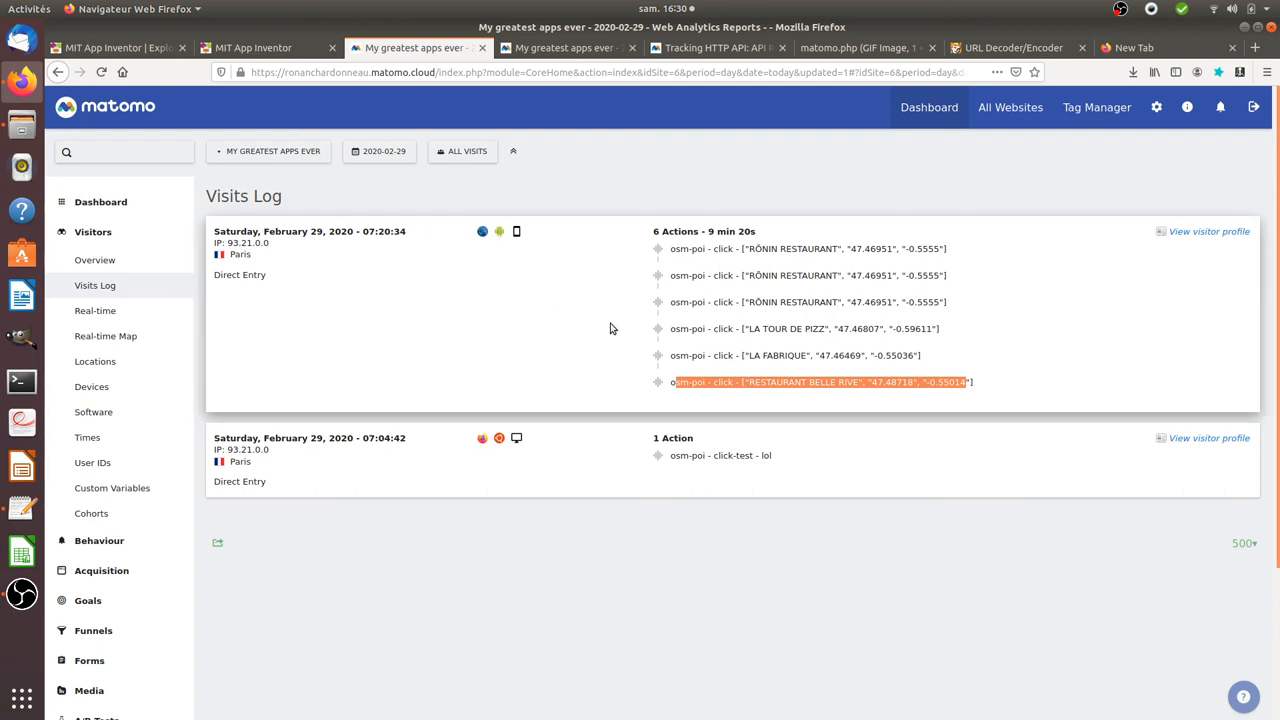